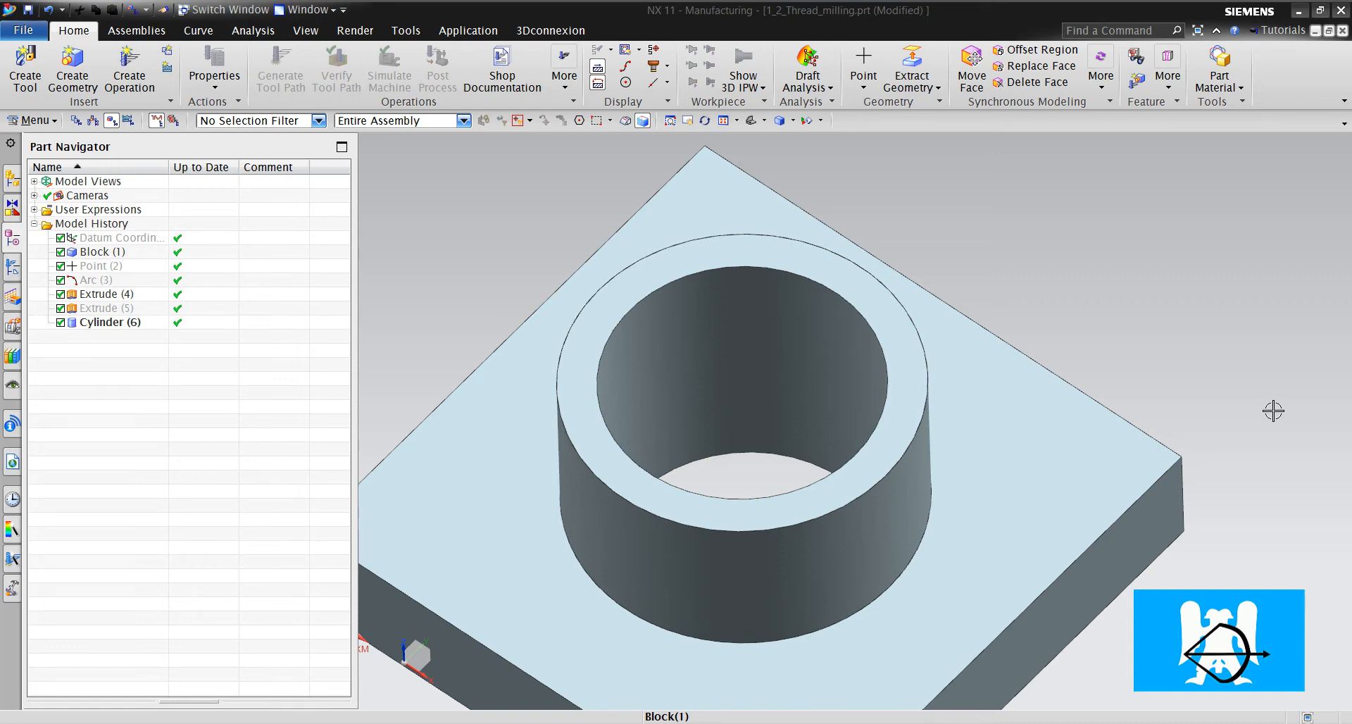
mouse_move(507, 192)
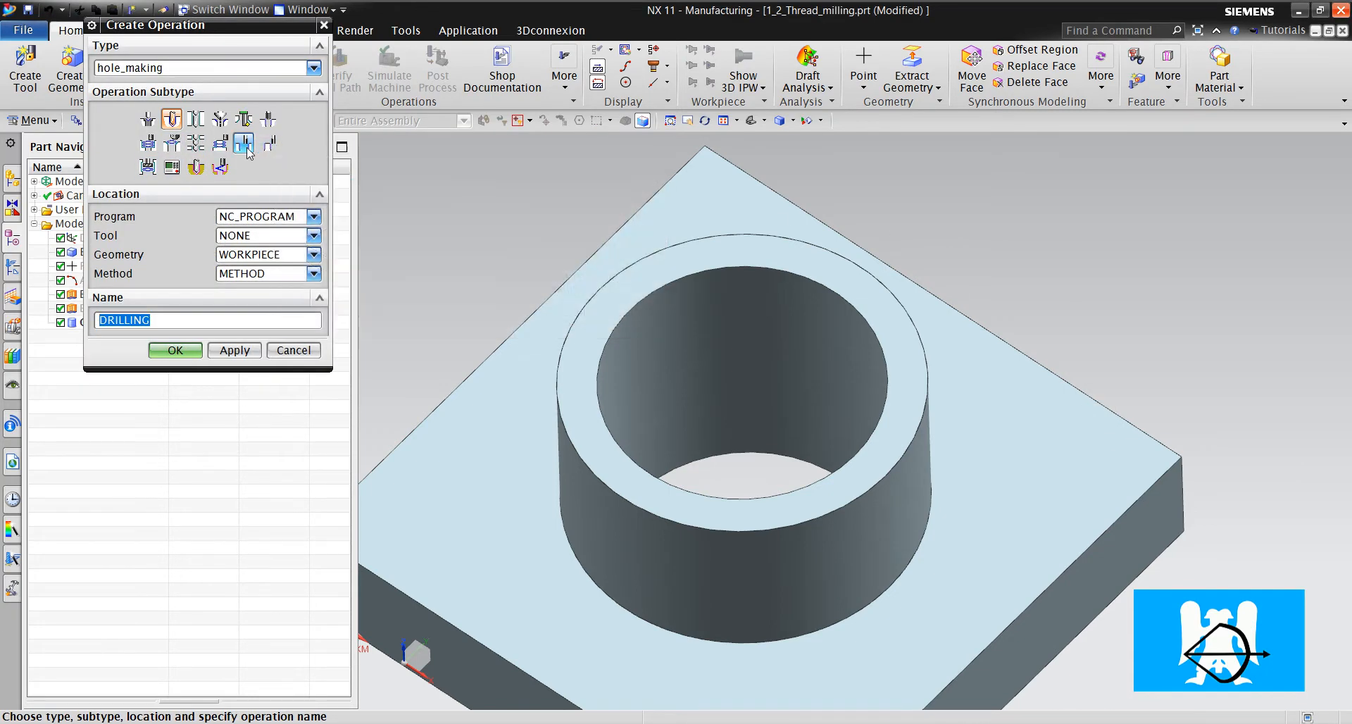
mouse_move(245, 144)
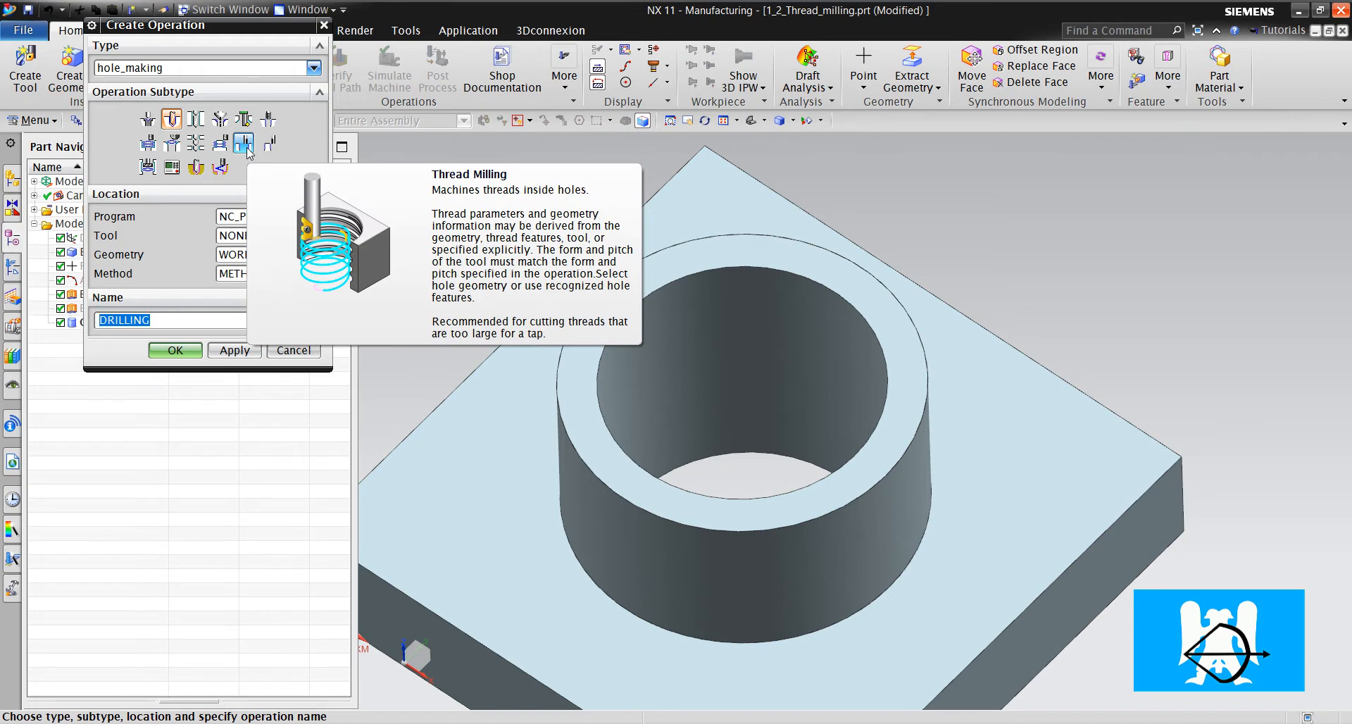
mouse_move(793, 418)
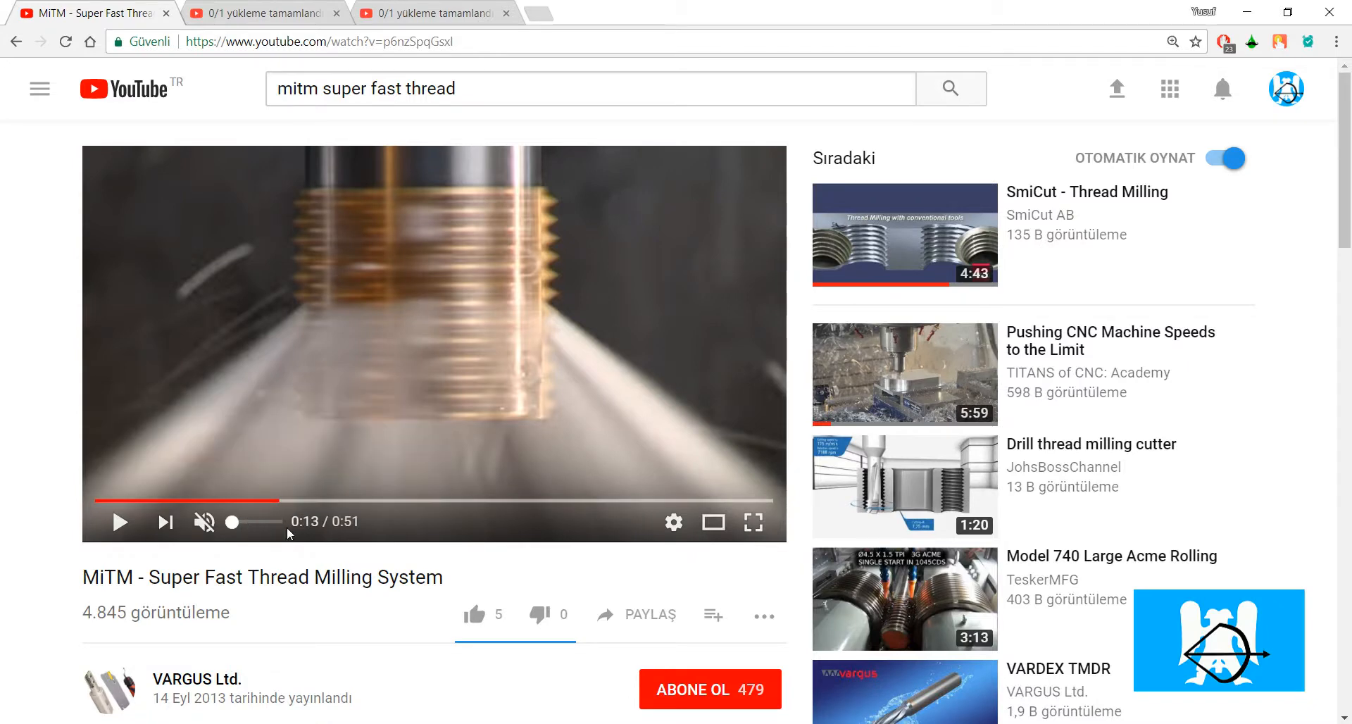
click(119, 521)
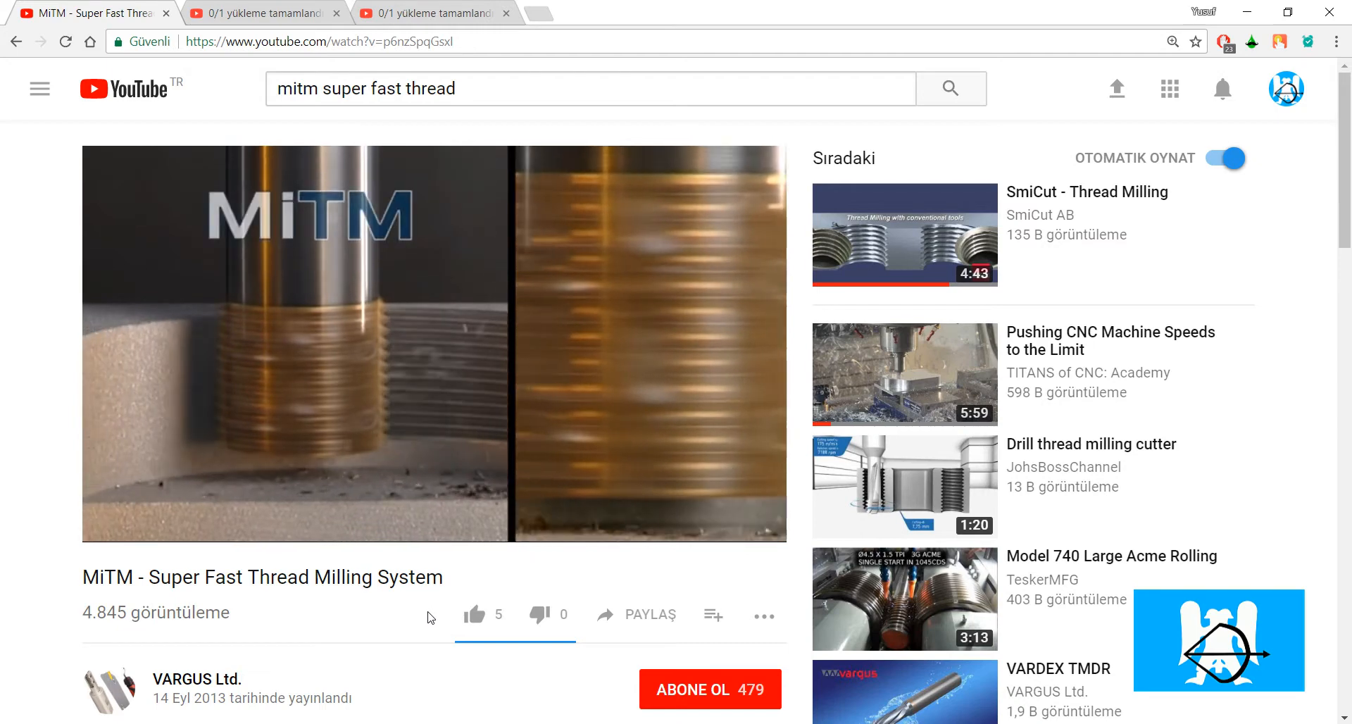
scroll(down, 3)
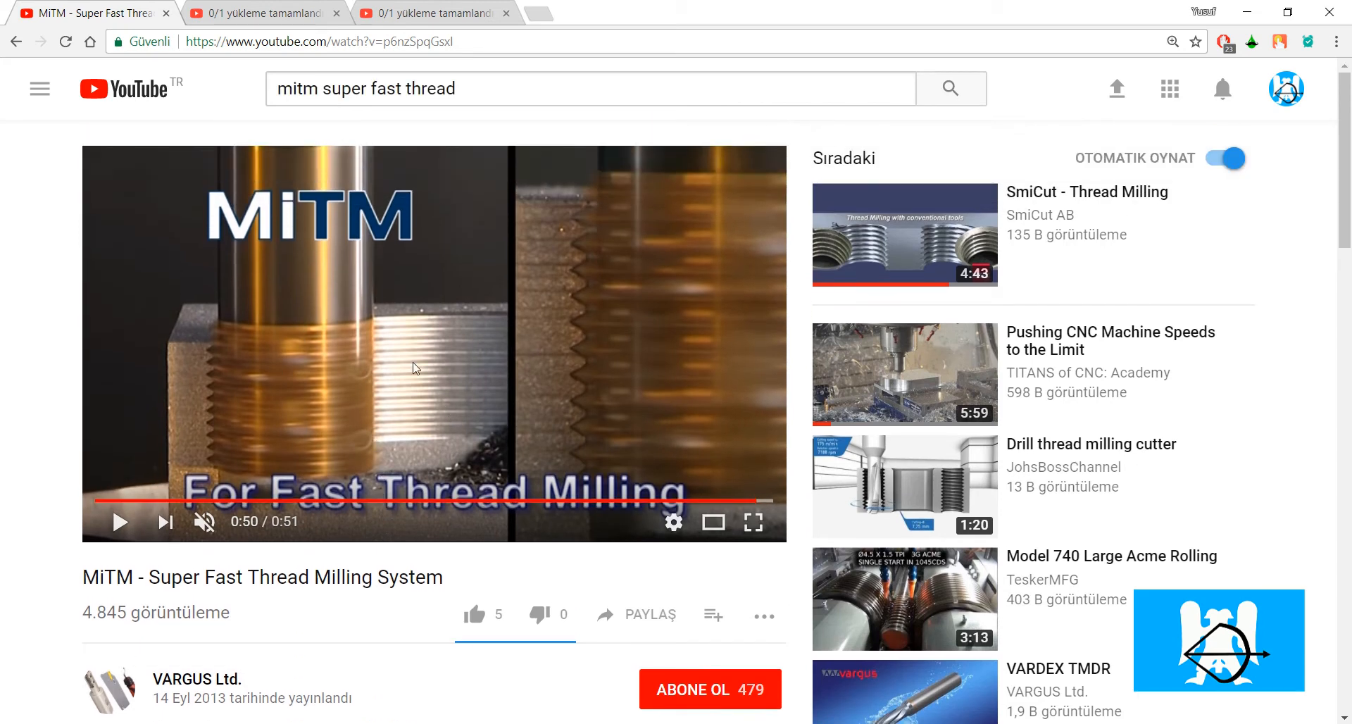
mouse_move(353, 366)
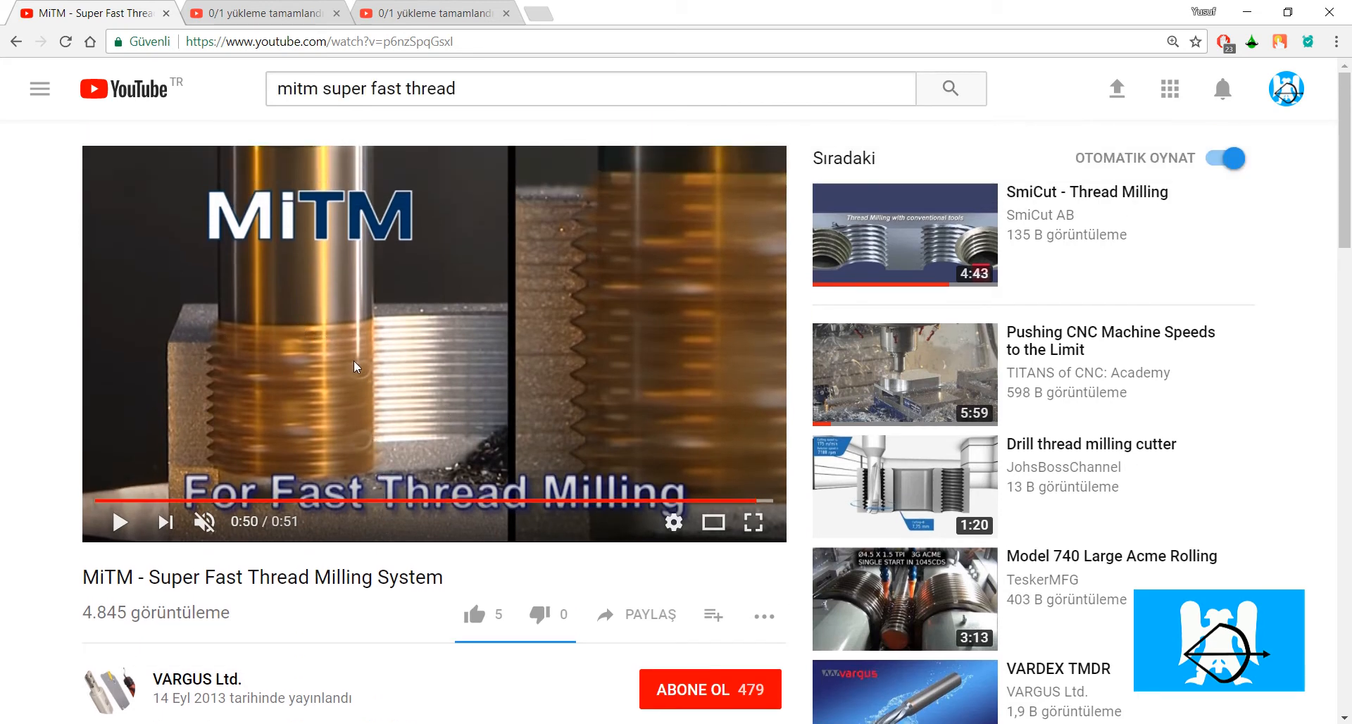
mouse_move(362, 357)
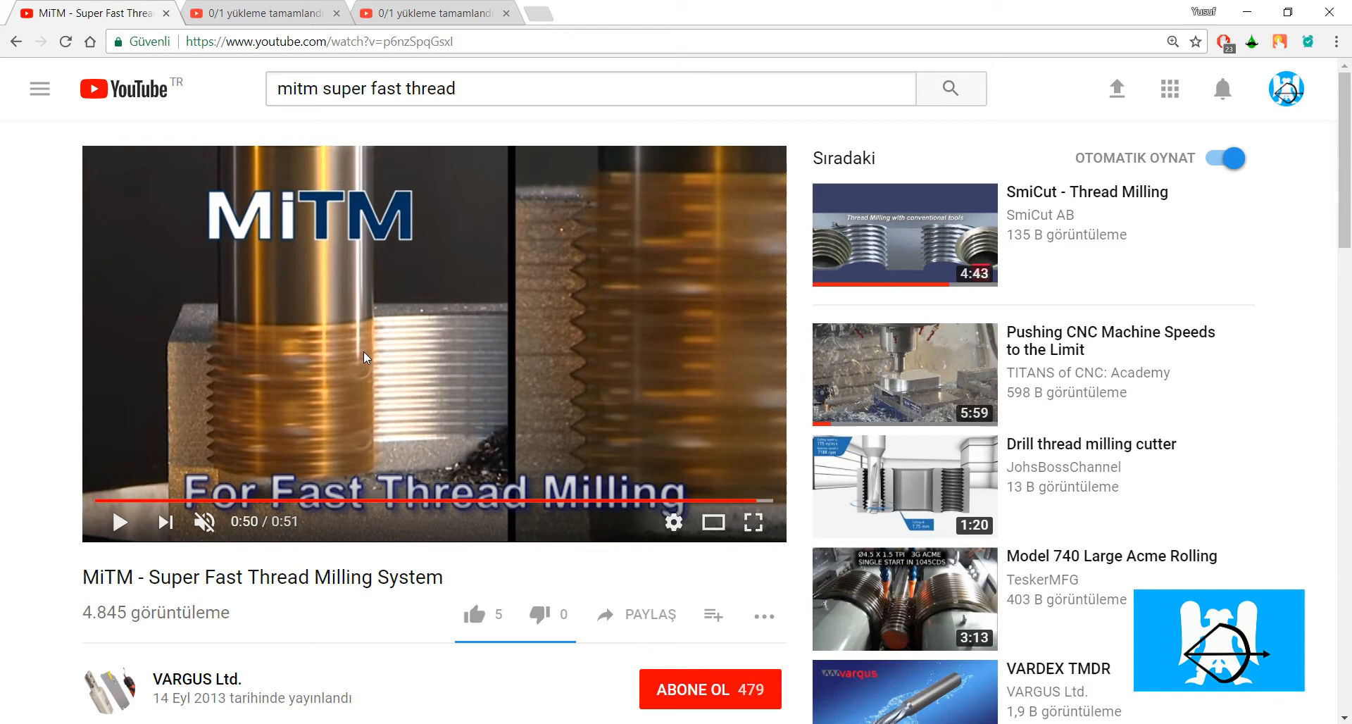
mouse_move(304, 500)
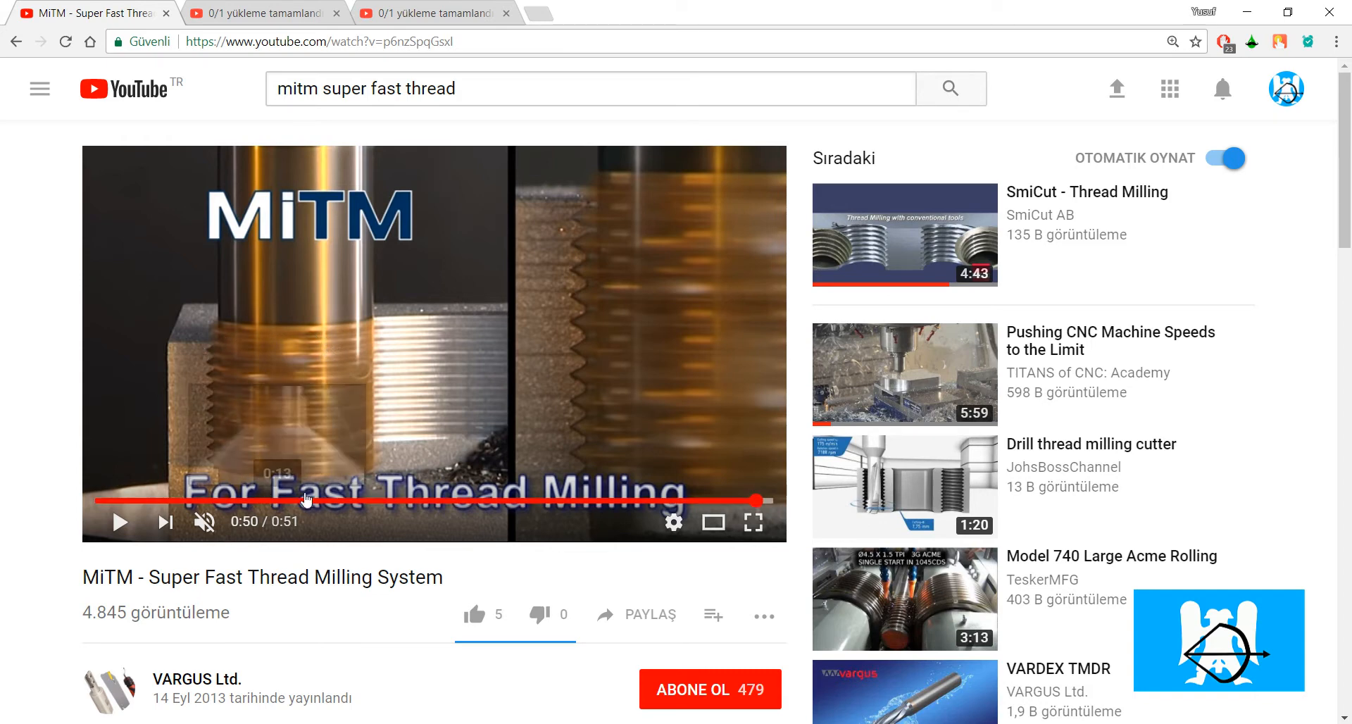
mouse_move(460, 406)
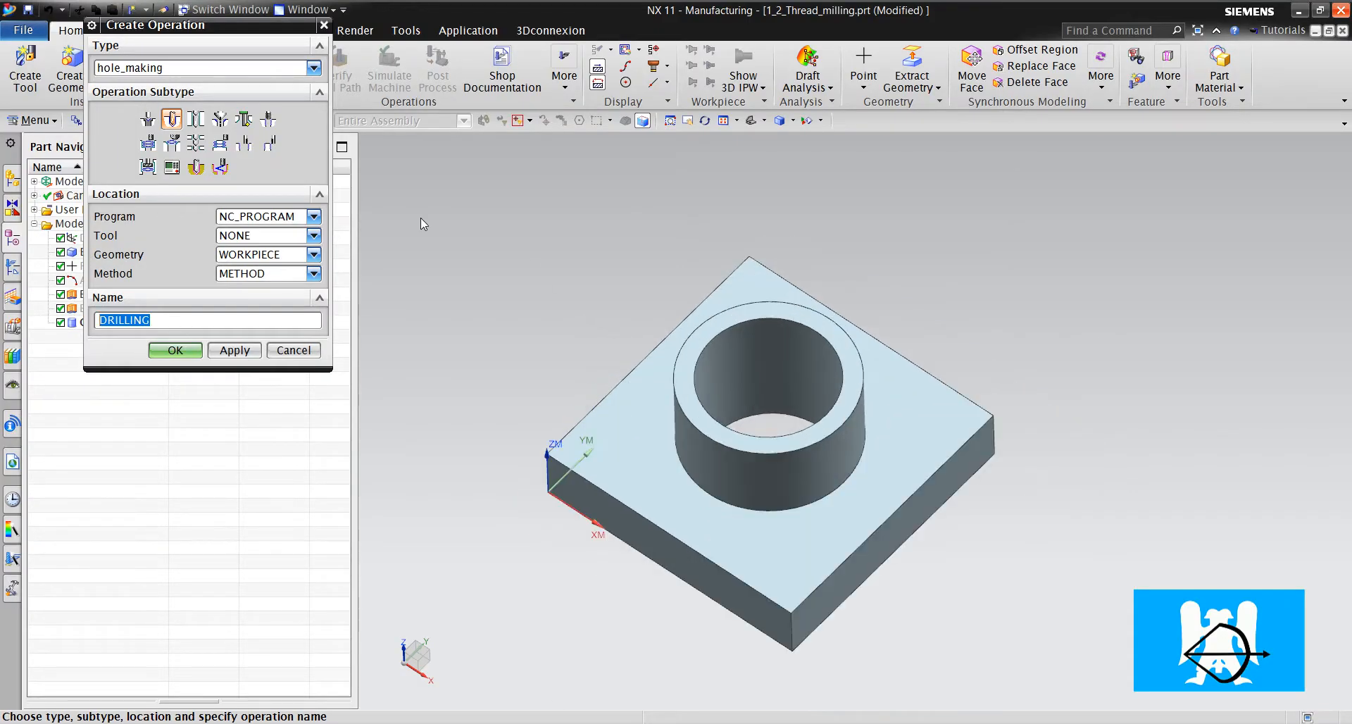
Create a Thread Milling operation with a new 20 mm diameter thread mill tool
click(314, 235)
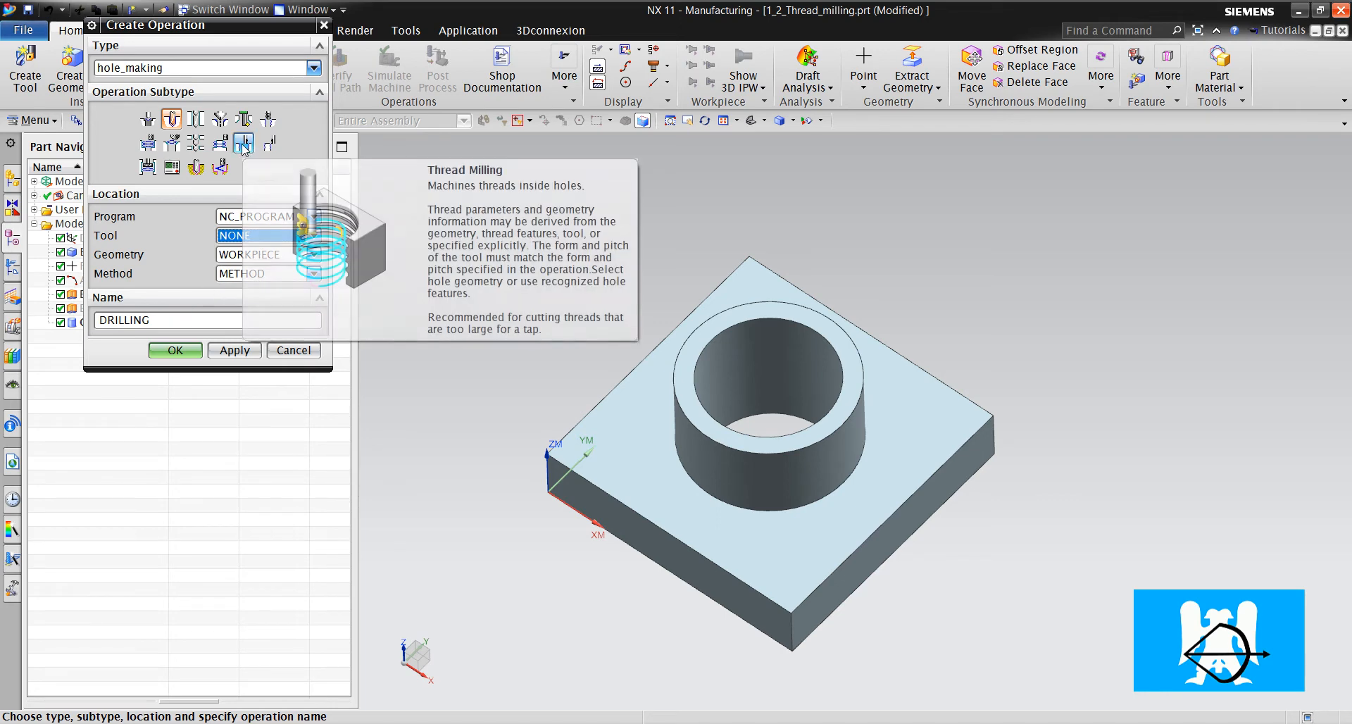
click(292, 350)
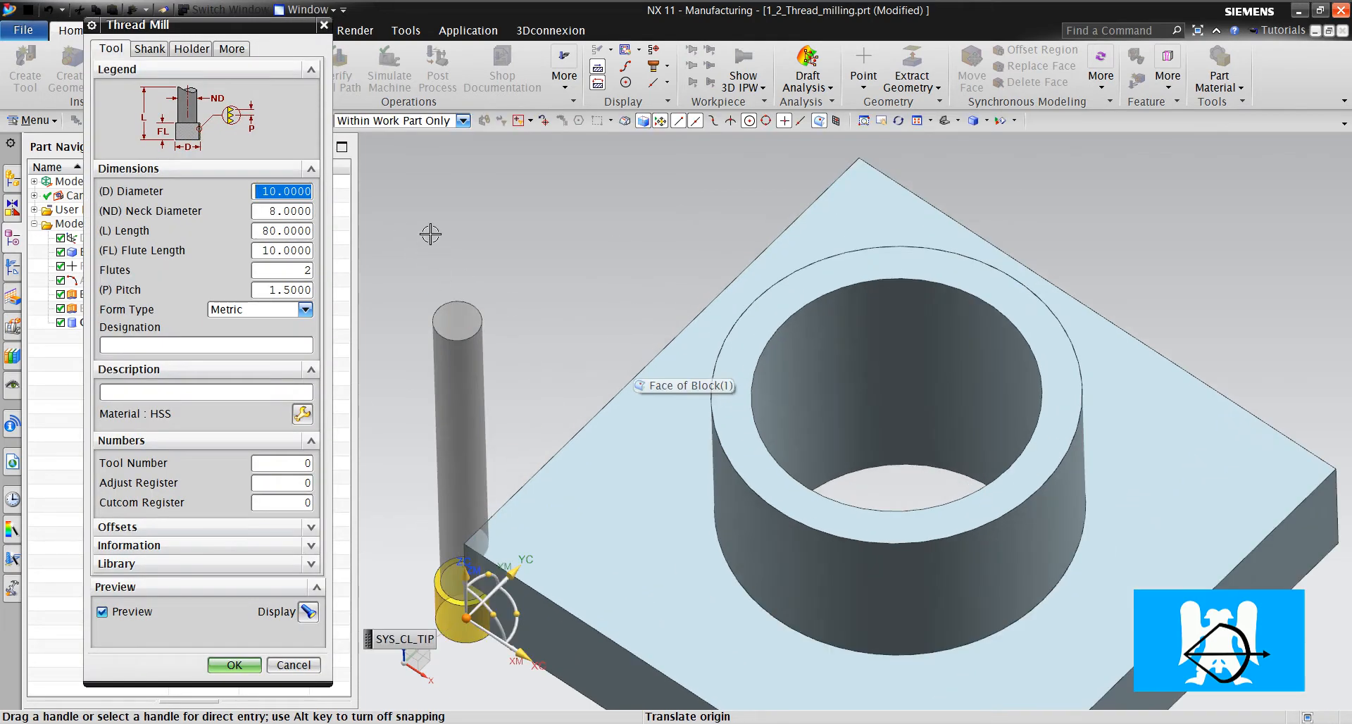
text(20)
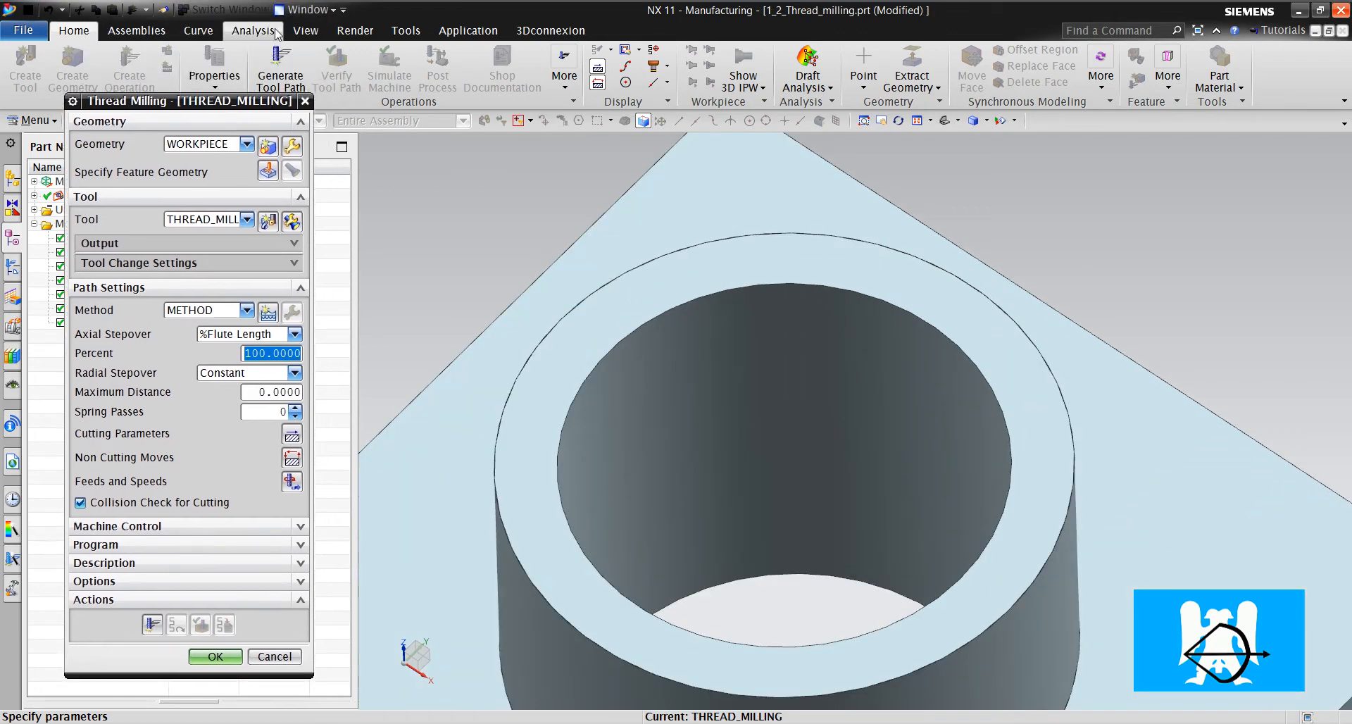
Measure the hole with Measure Distance in Diameter mode, reading 47 mm
click(252, 30)
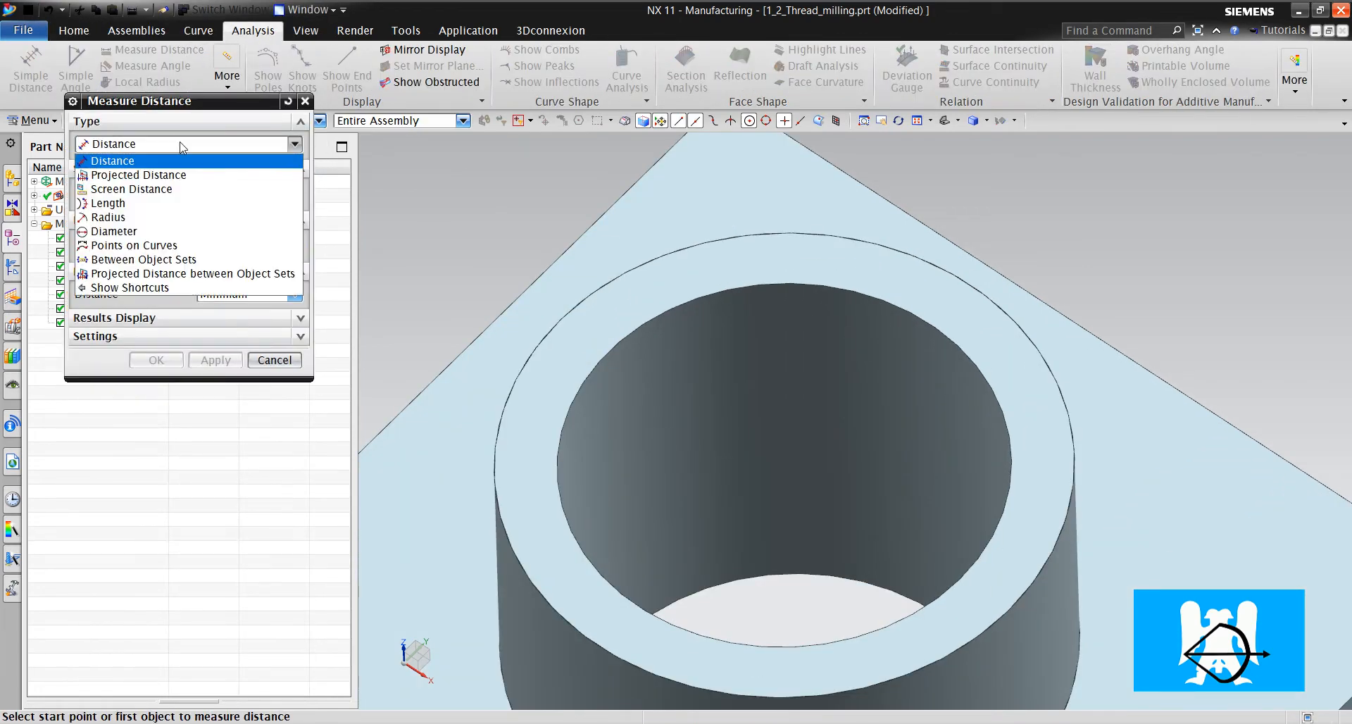
click(113, 231)
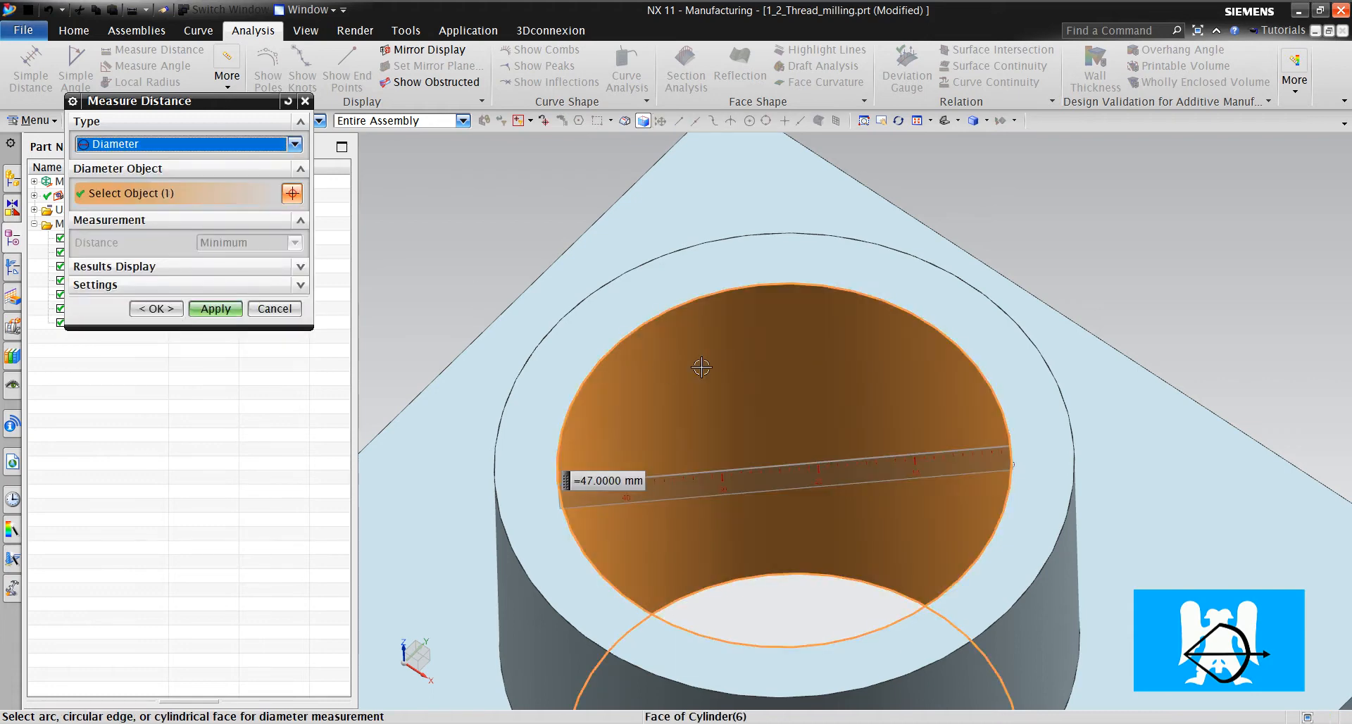
mouse_move(603, 492)
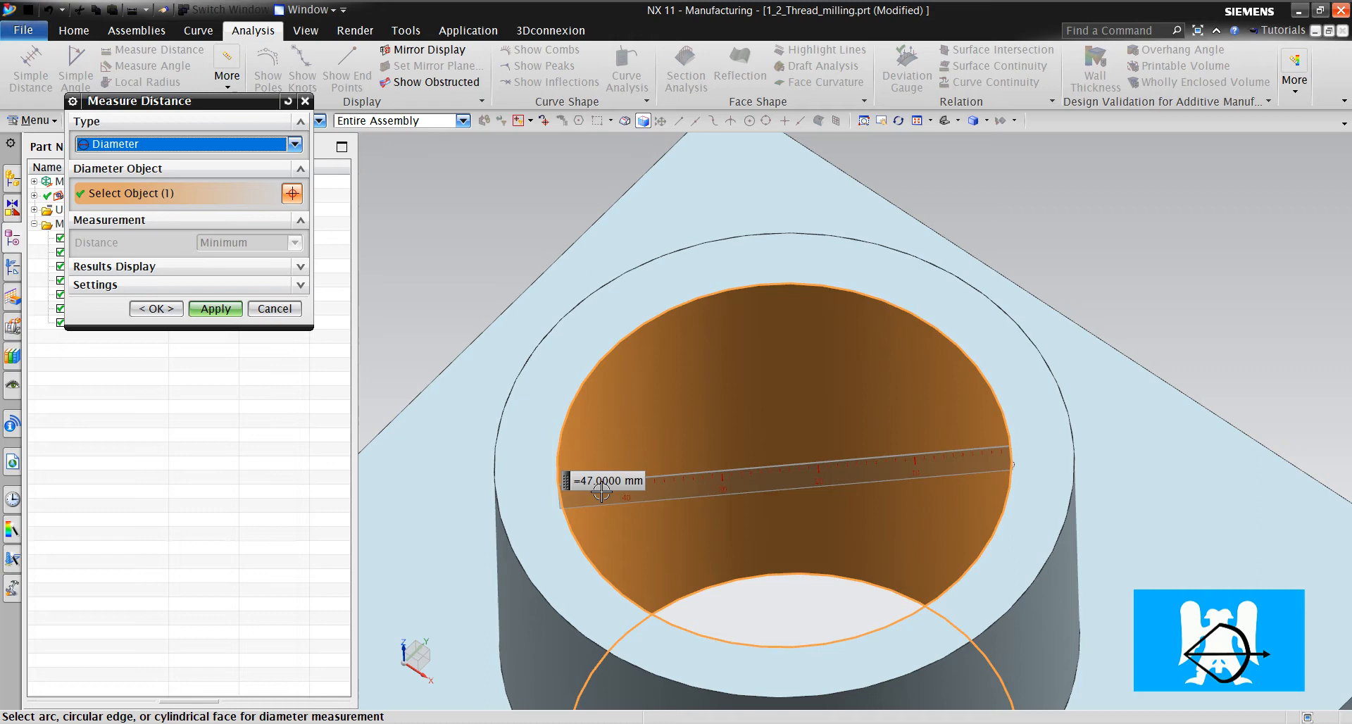
mouse_move(562, 411)
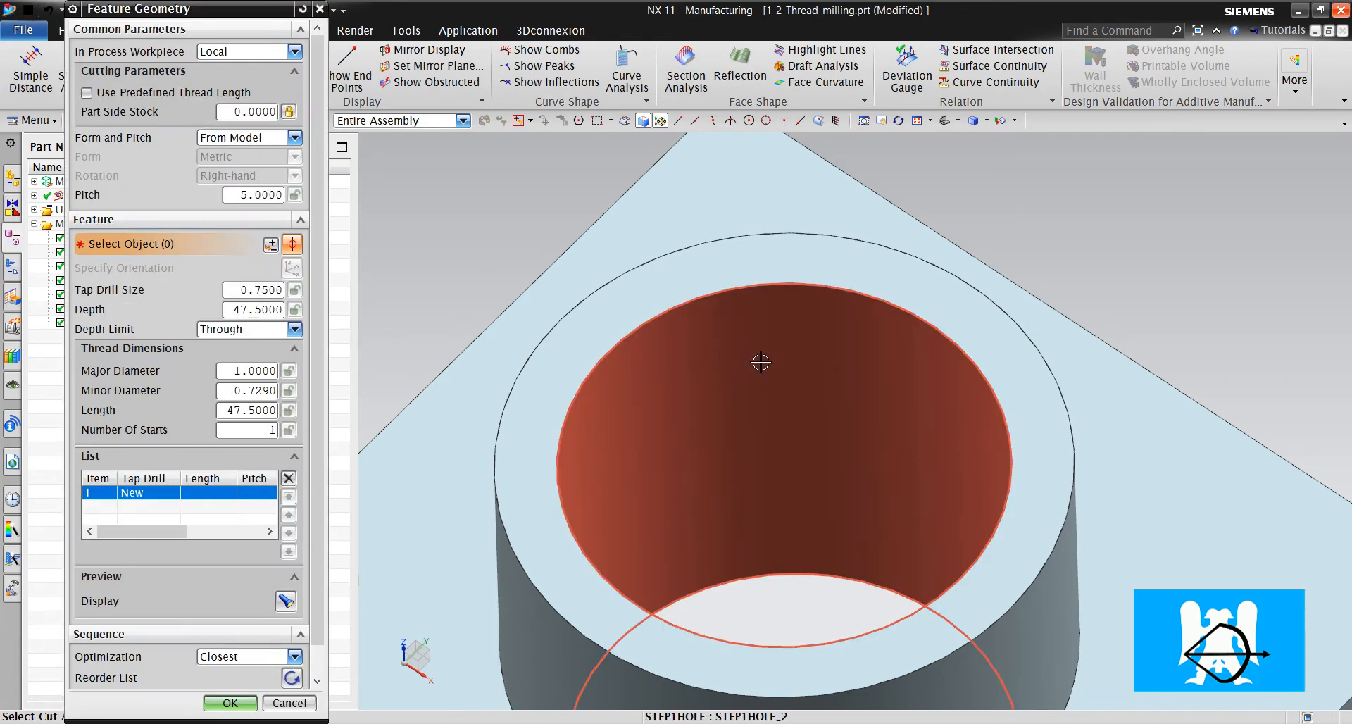
Select the hole face as the thread feature: length 40, major diameter 52, minor 47
click(759, 362)
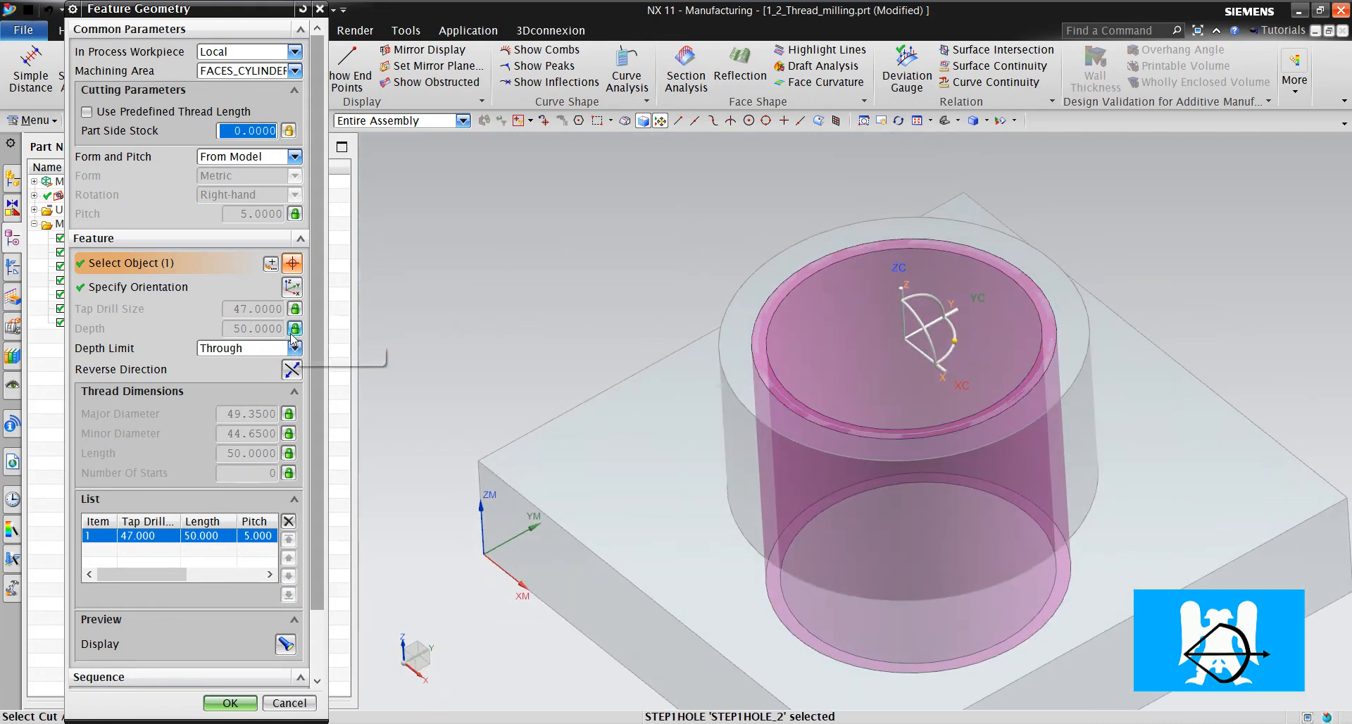
text(40)
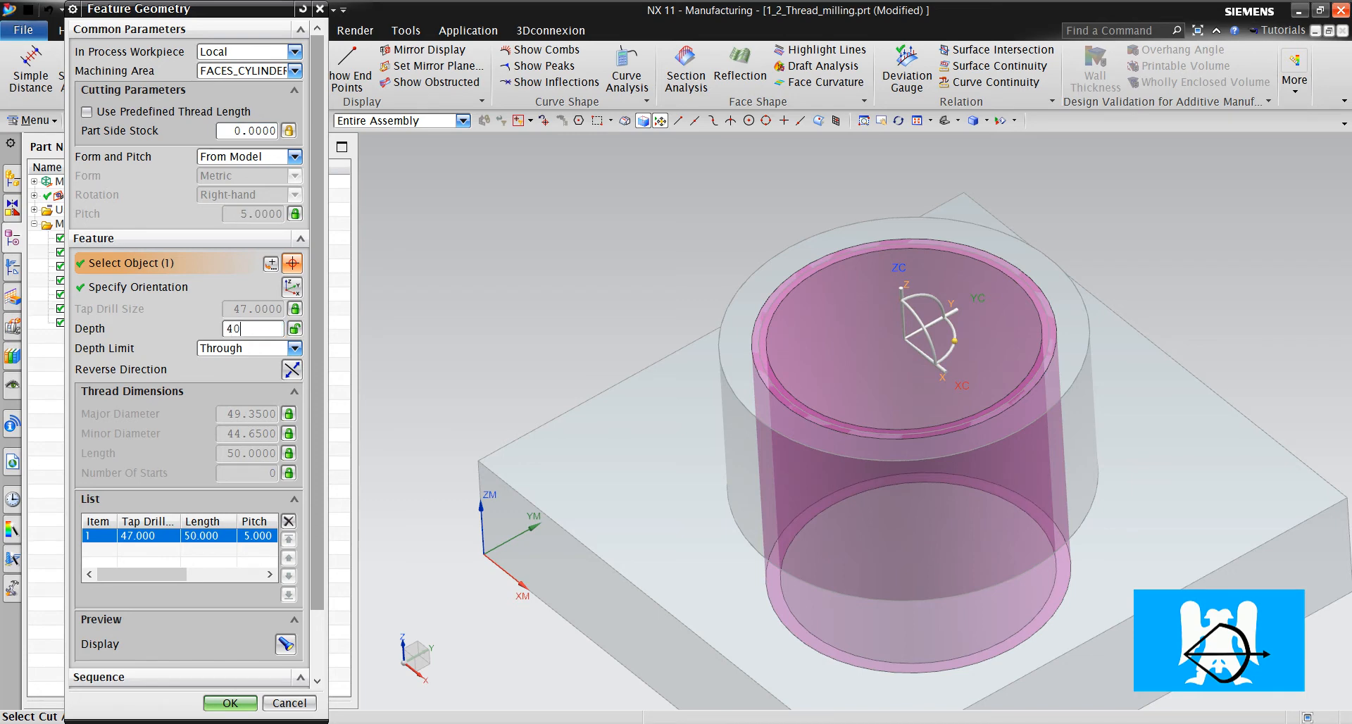
triple_click(252, 328)
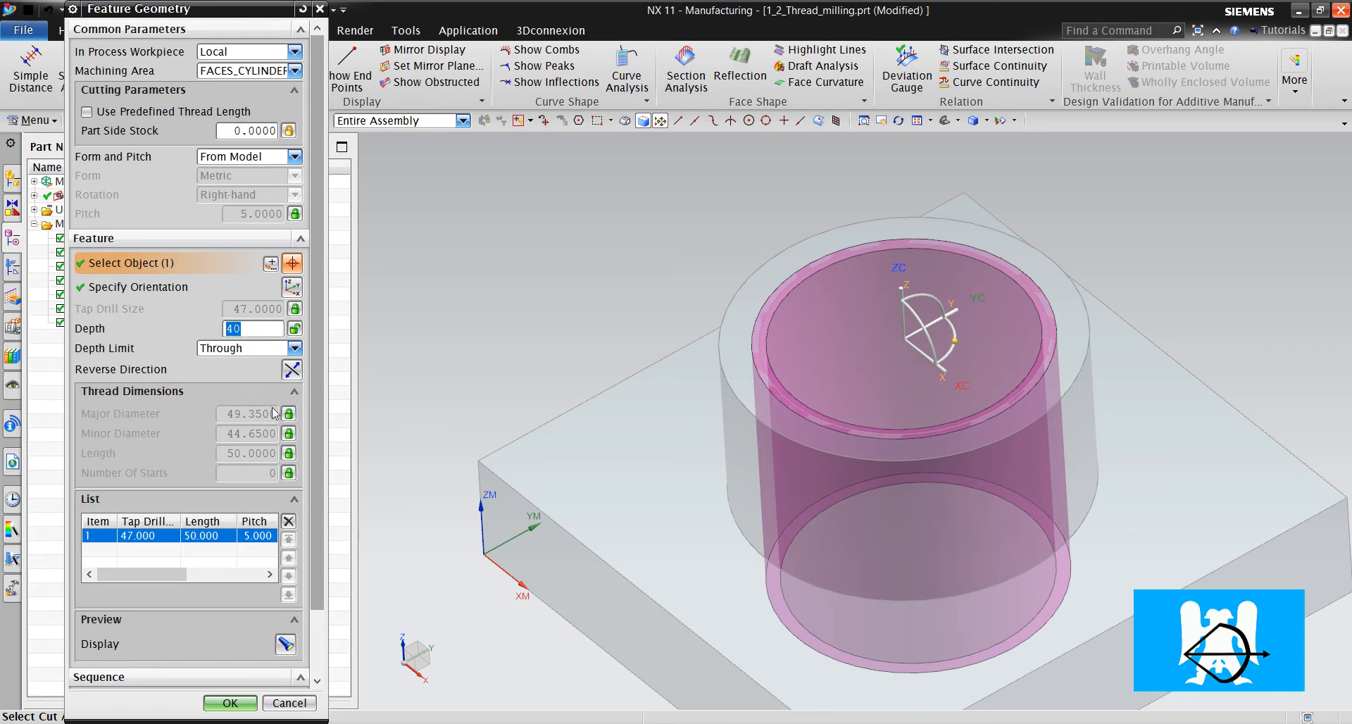
click(293, 328)
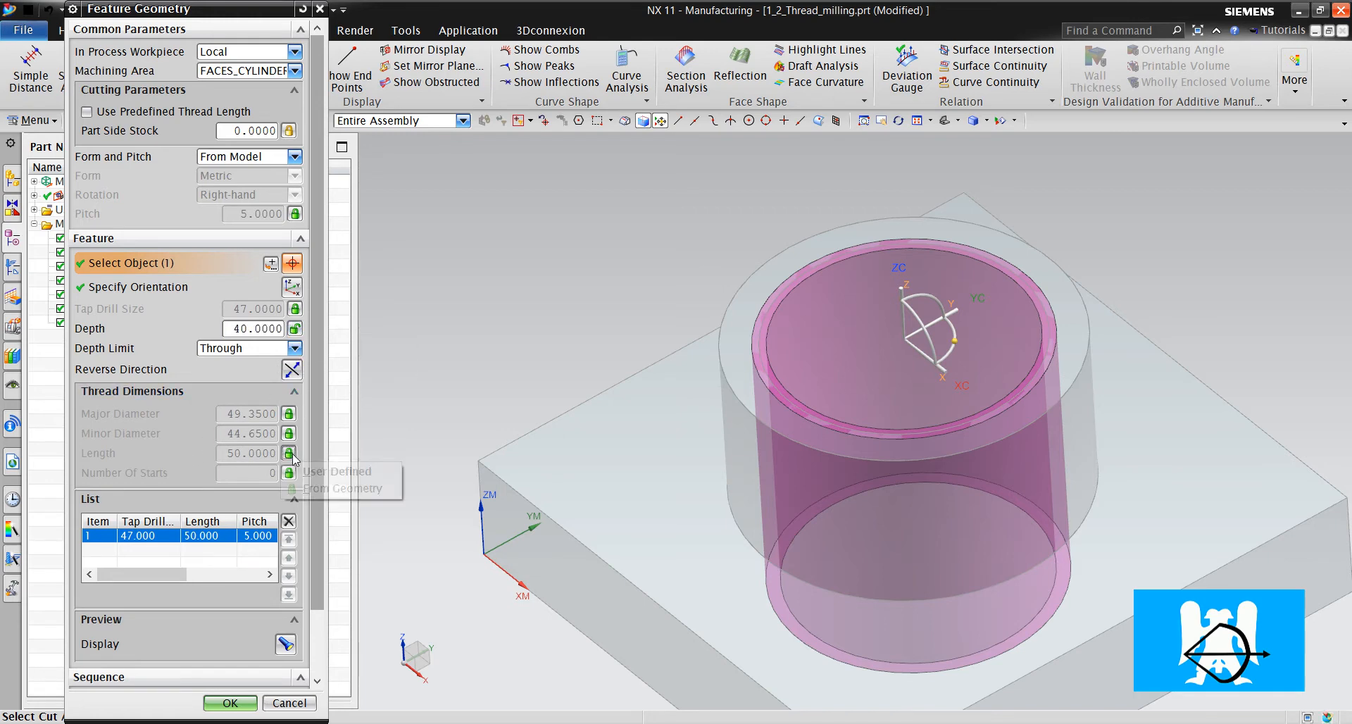
text(40)
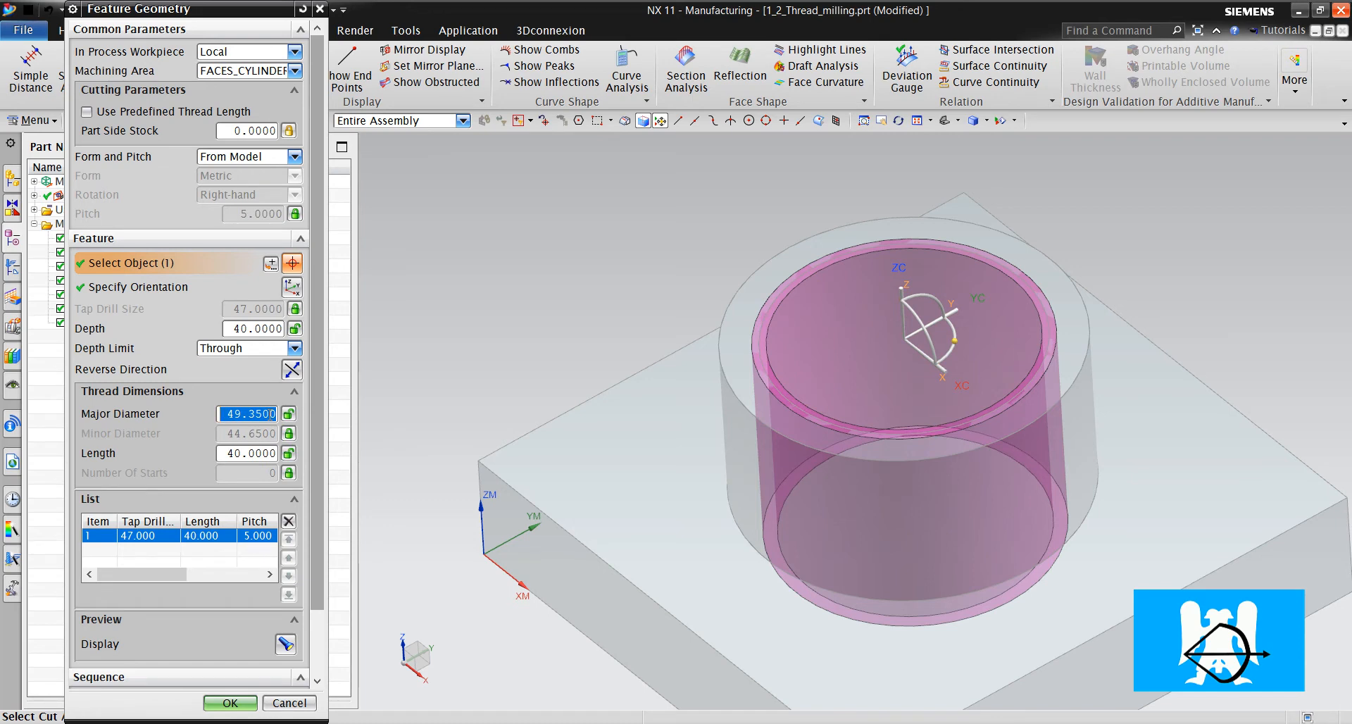
text(52.0000)
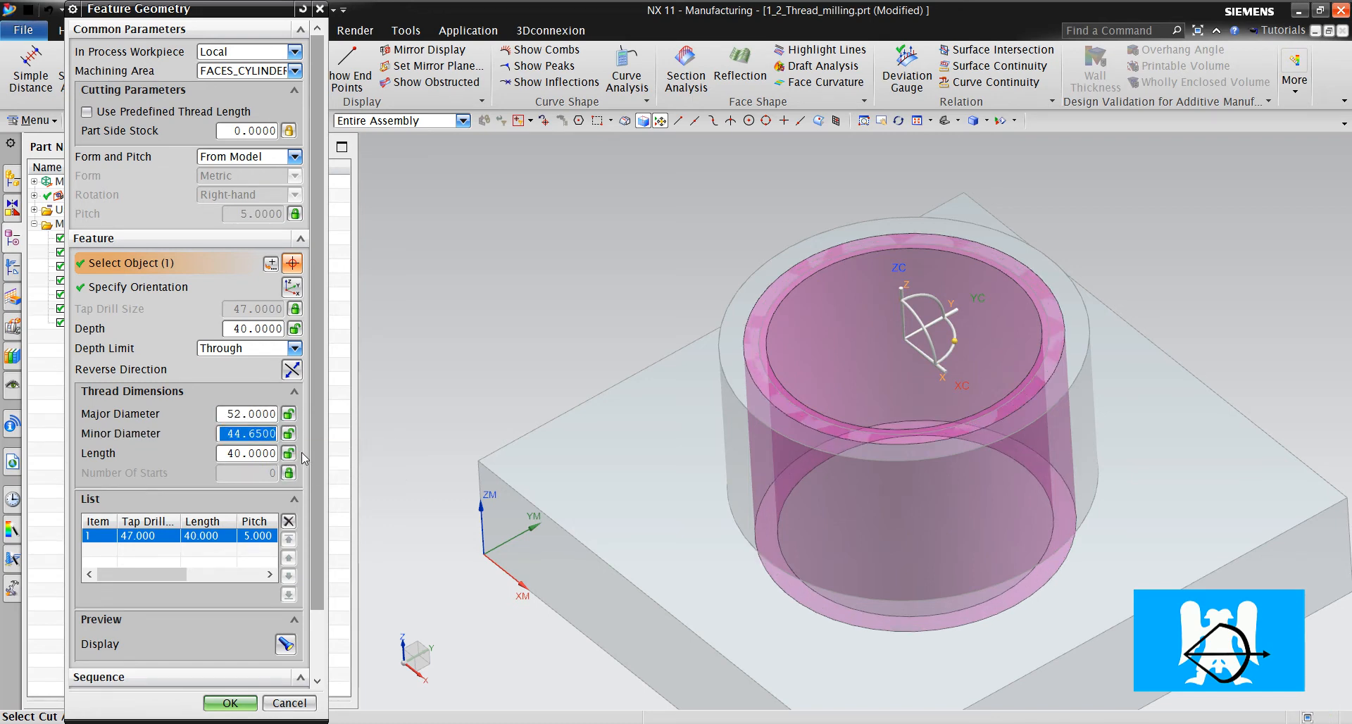
text(47)
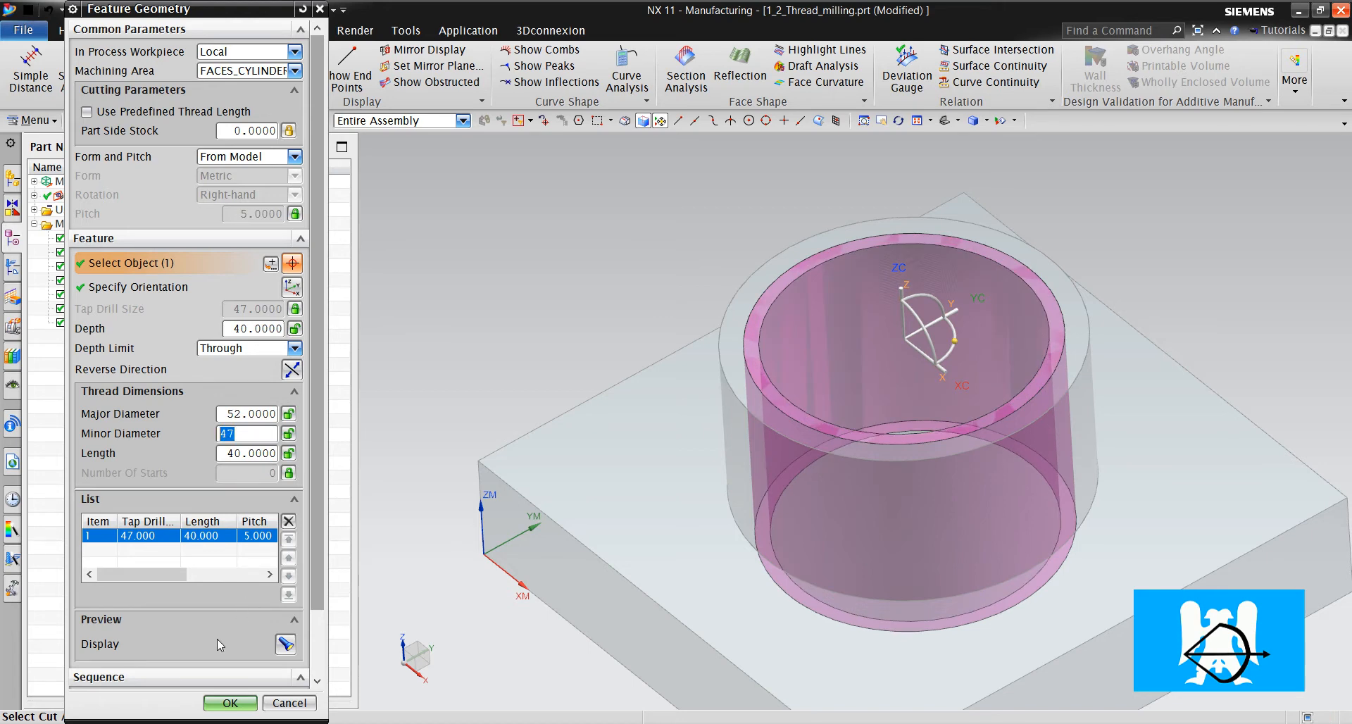
click(230, 702)
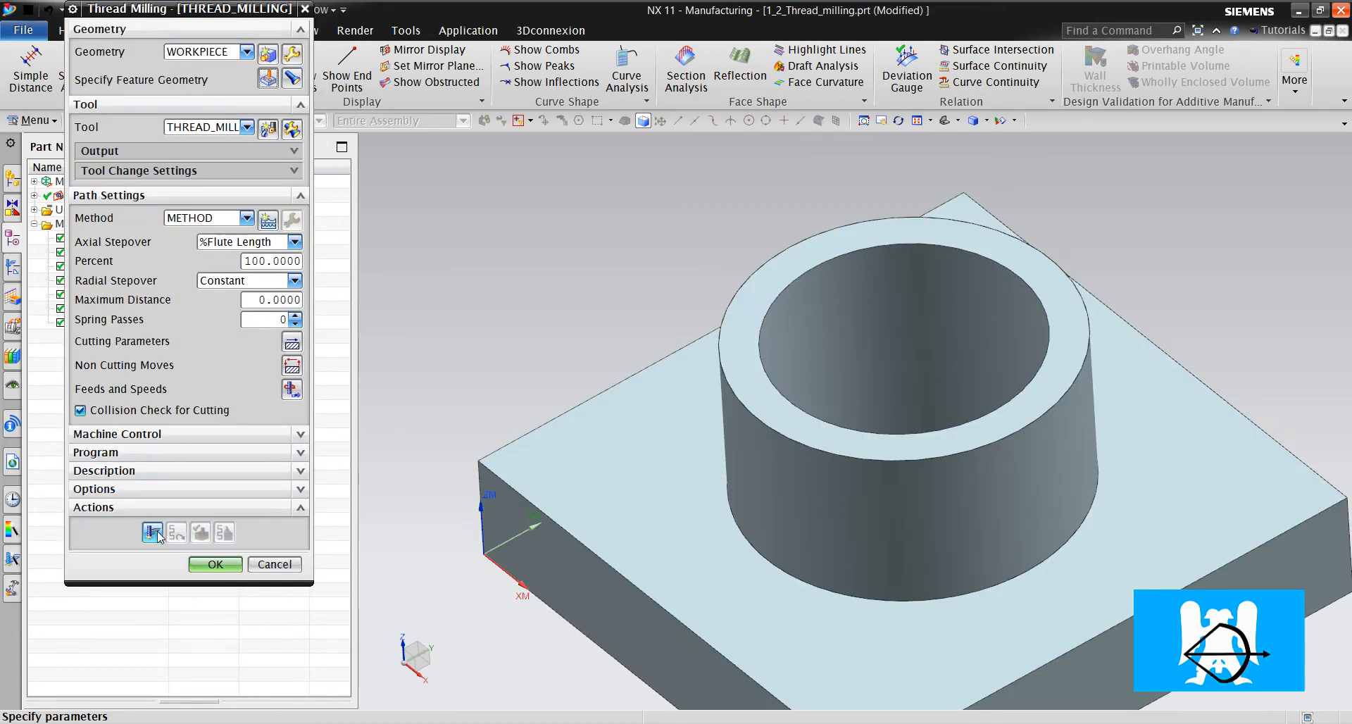
Generate the helical thread toolpath and review its cutting parameters
click(153, 532)
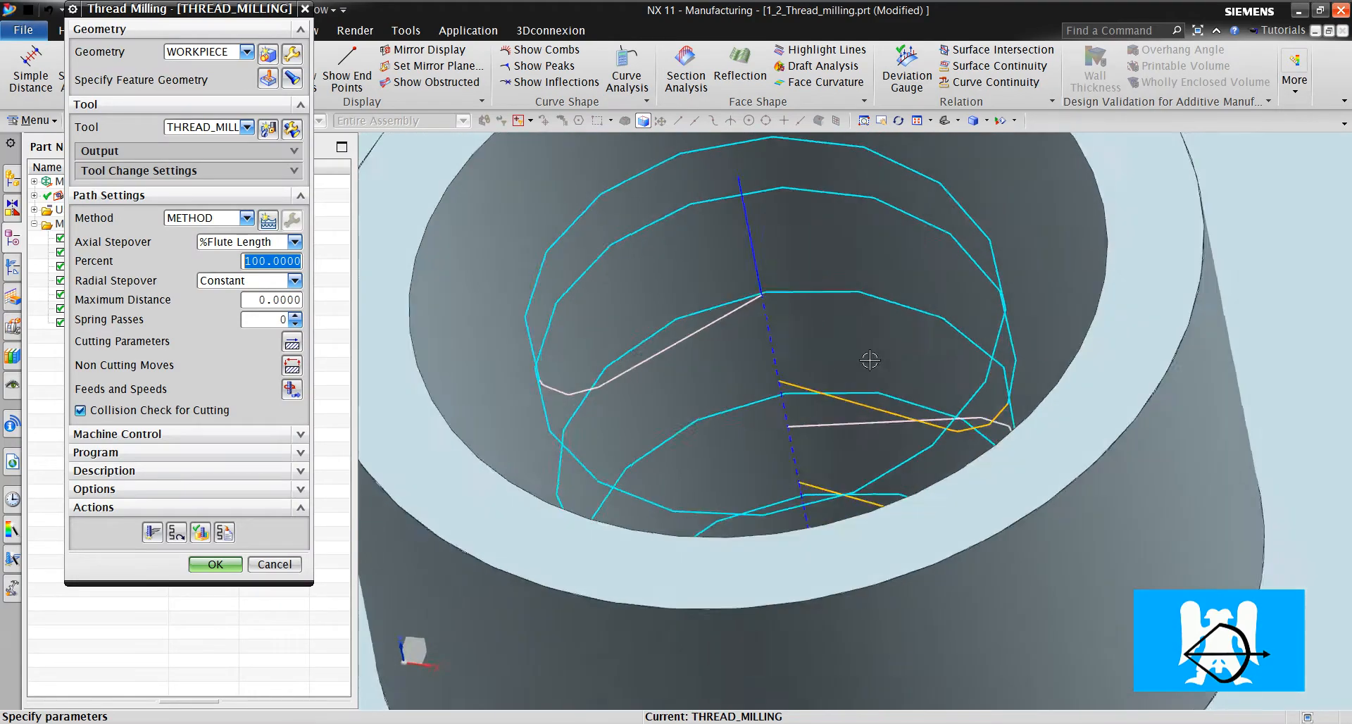
drag(868, 359, 857, 543)
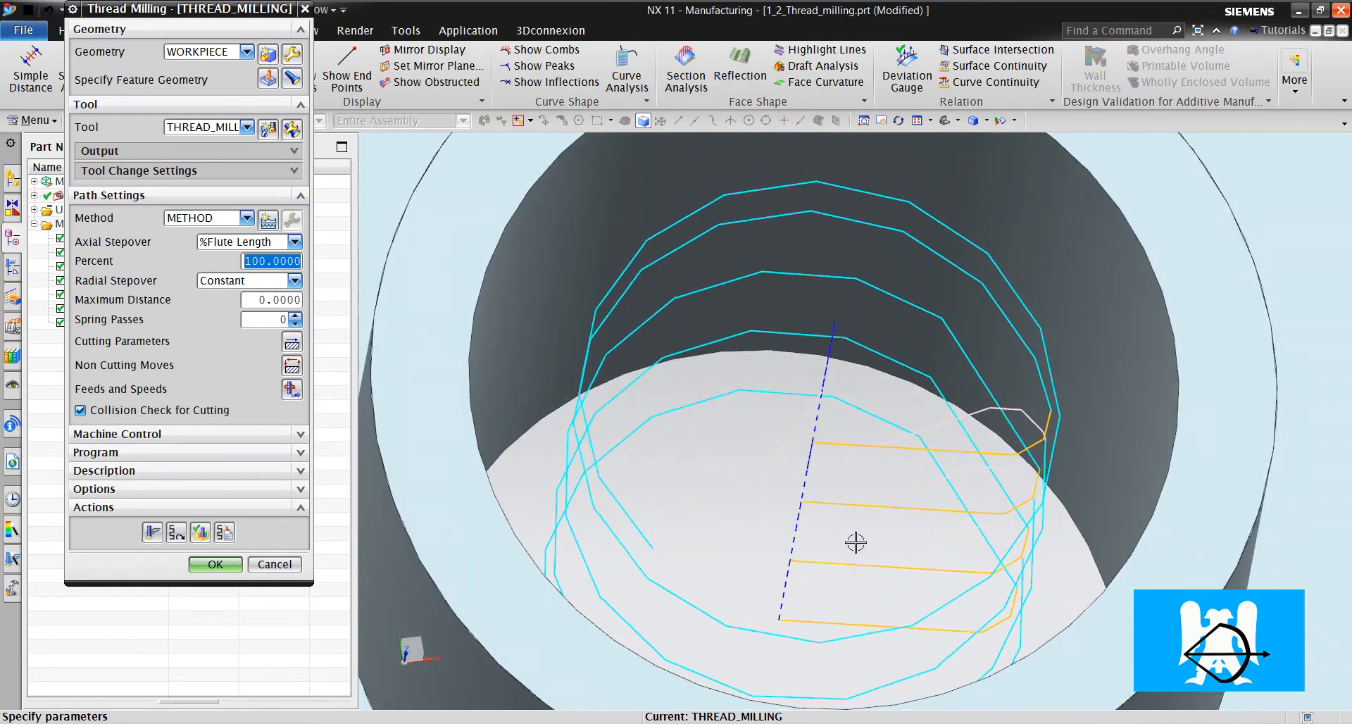
click(274, 565)
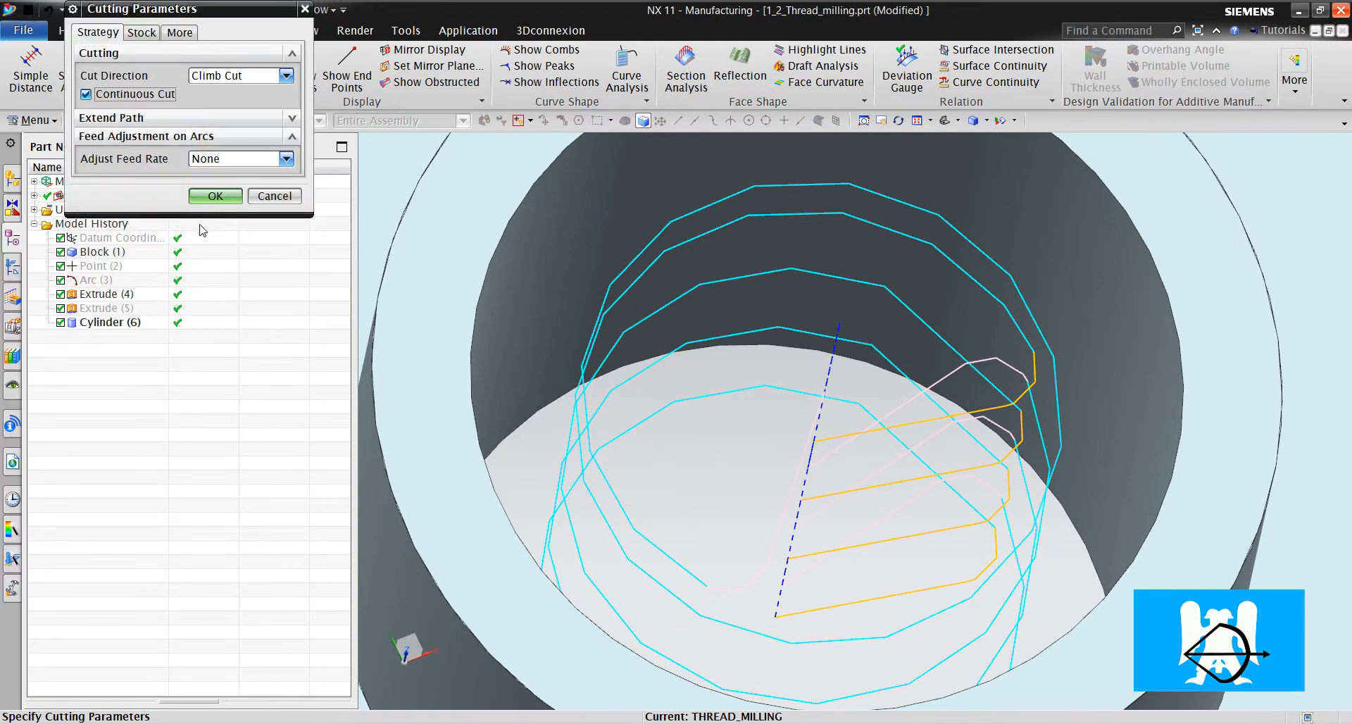
click(215, 195)
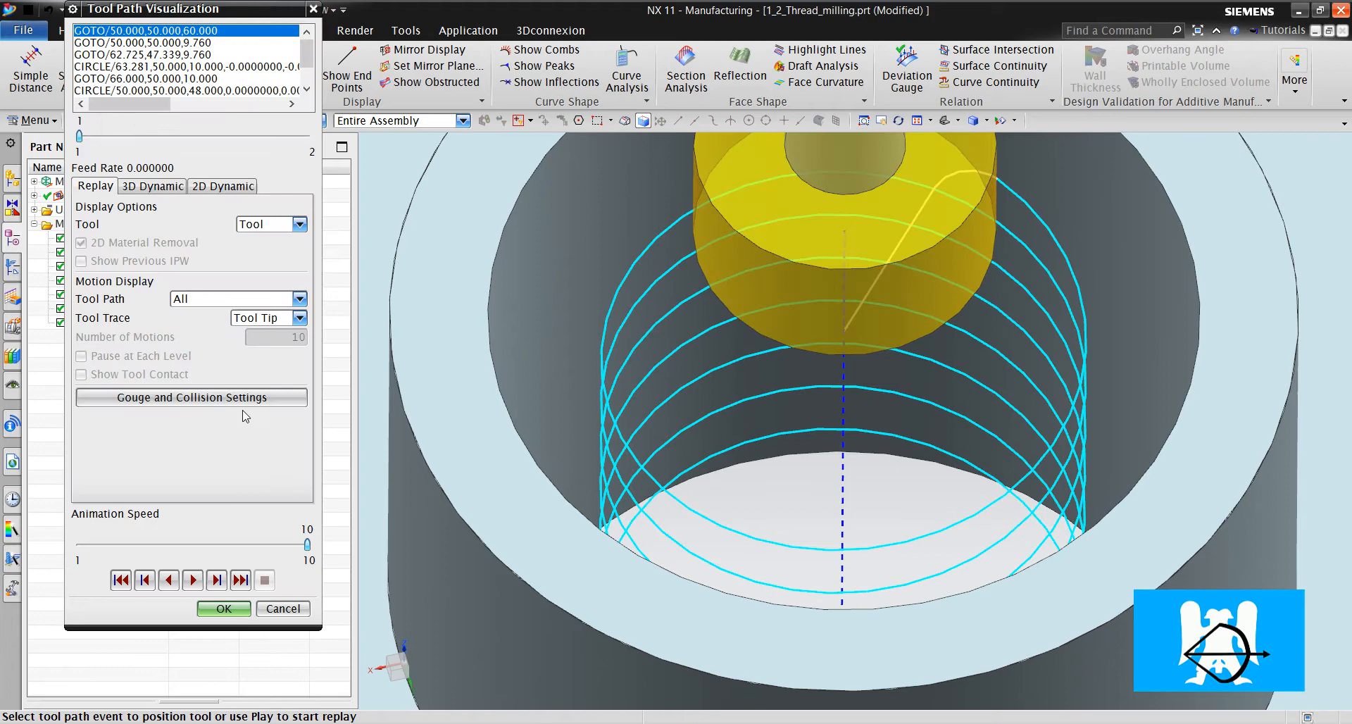
Replay the thread milling toolpath at animation speed 6
drag(304, 543, 205, 544)
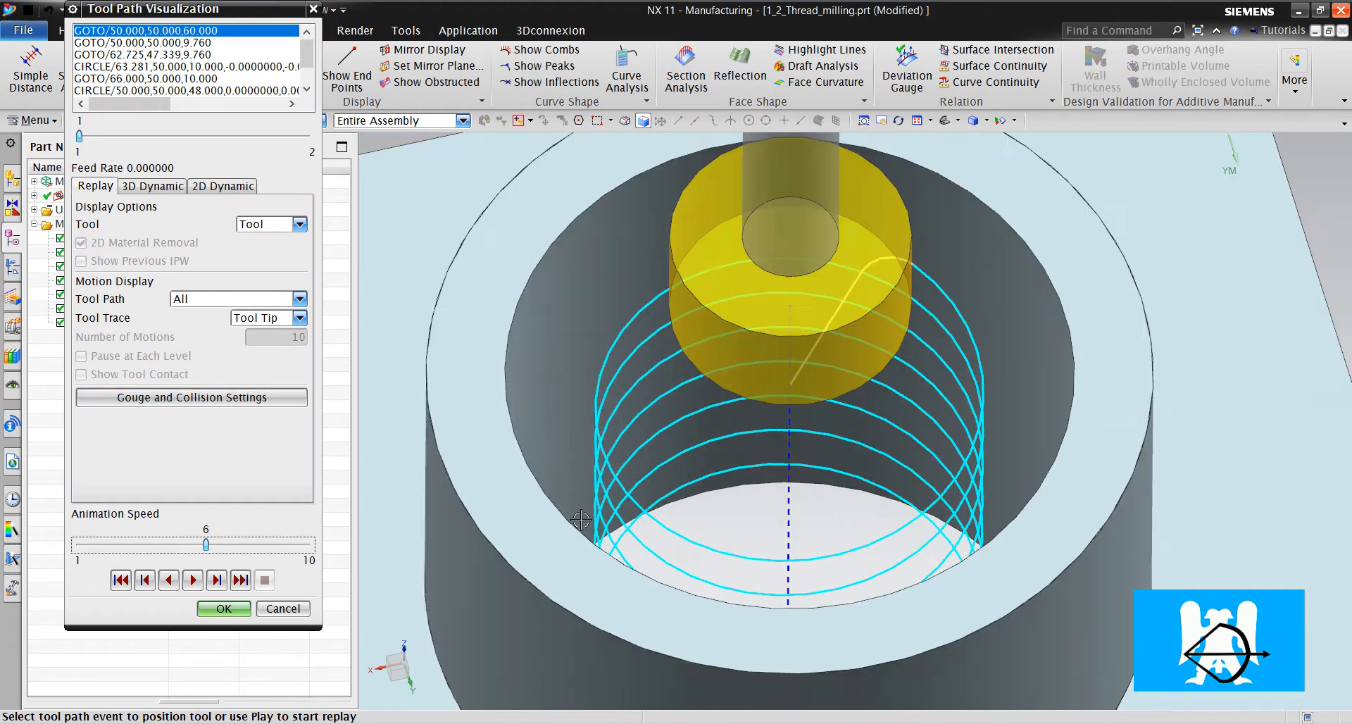
click(193, 579)
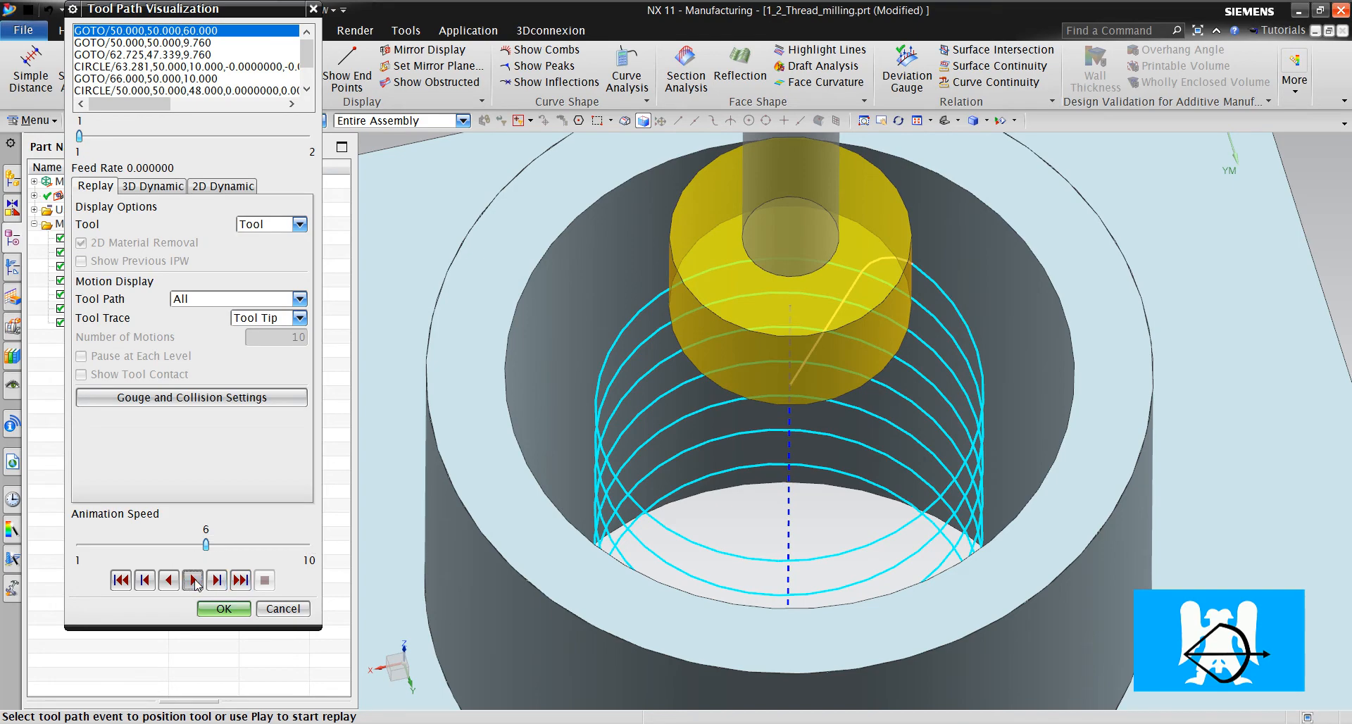
click(193, 579)
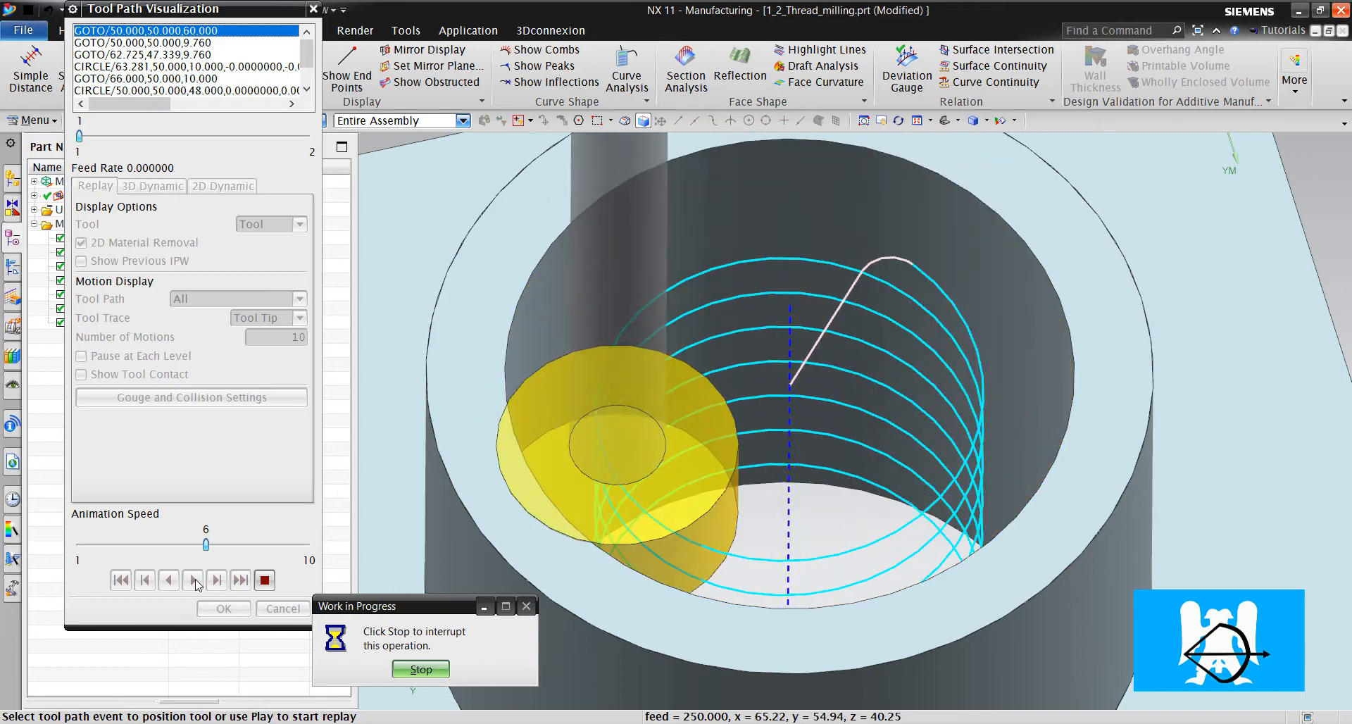
click(192, 579)
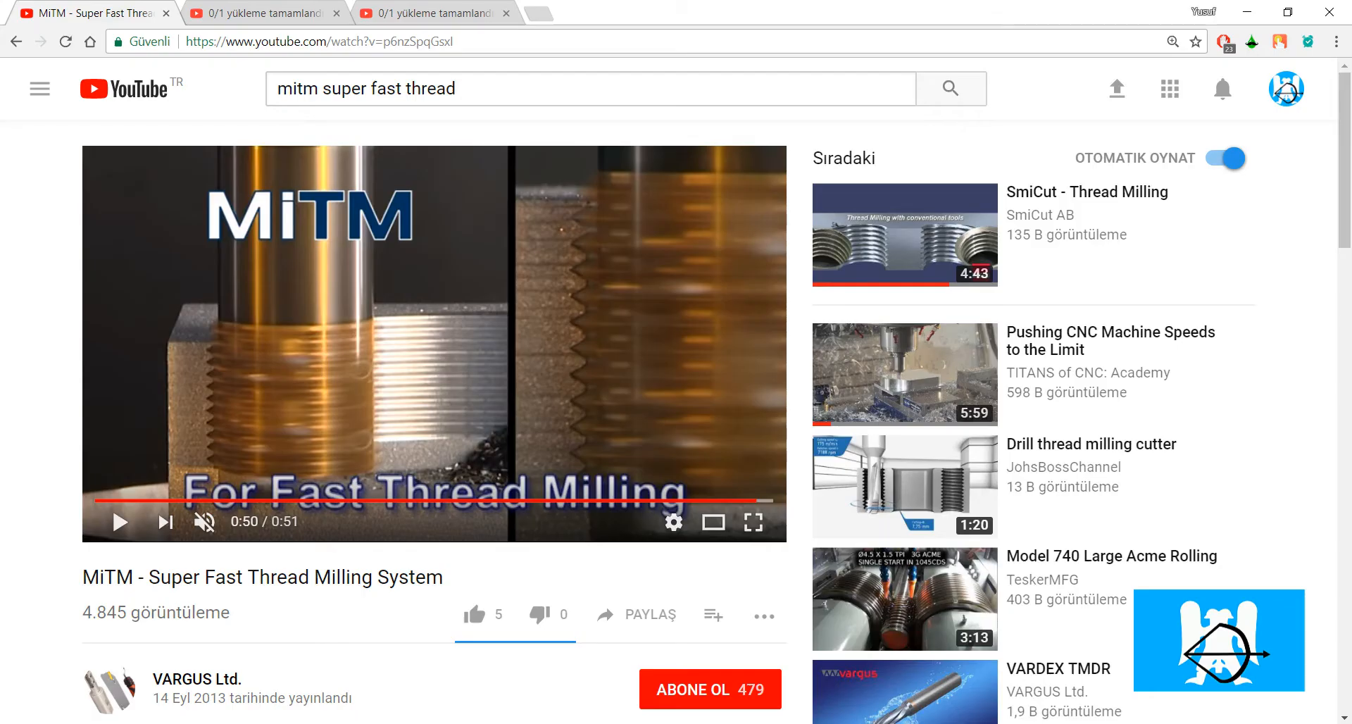
mouse_move(218, 360)
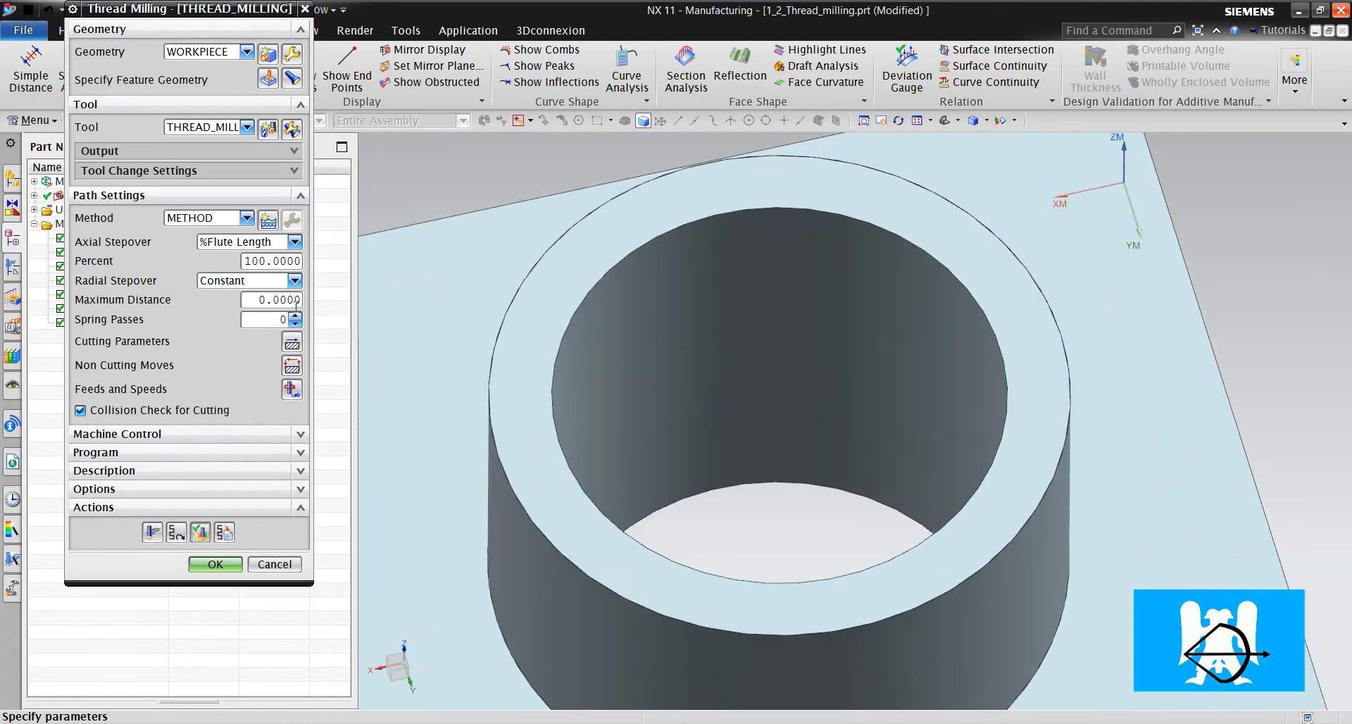
mouse_move(157, 285)
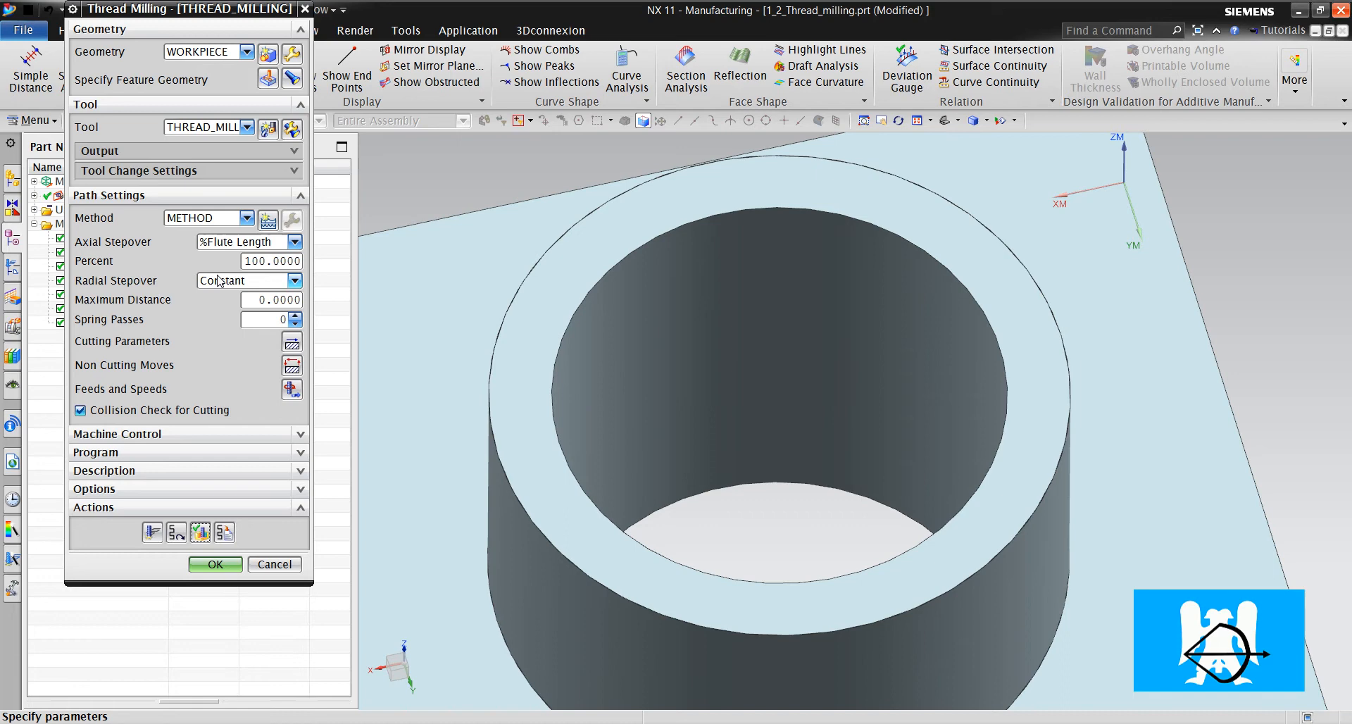
mouse_move(244, 291)
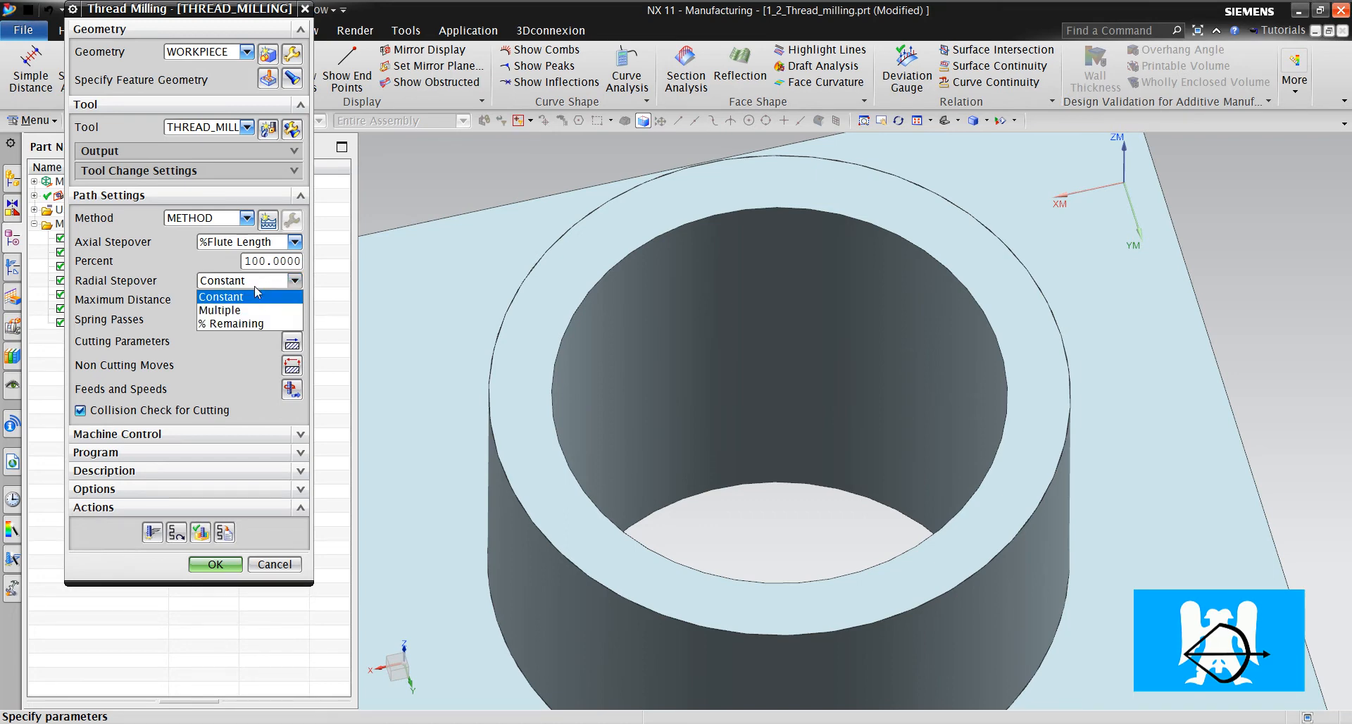
Set maximum radial distance to 1, regenerate the toolpath, and review the thread mill tool
click(220, 296)
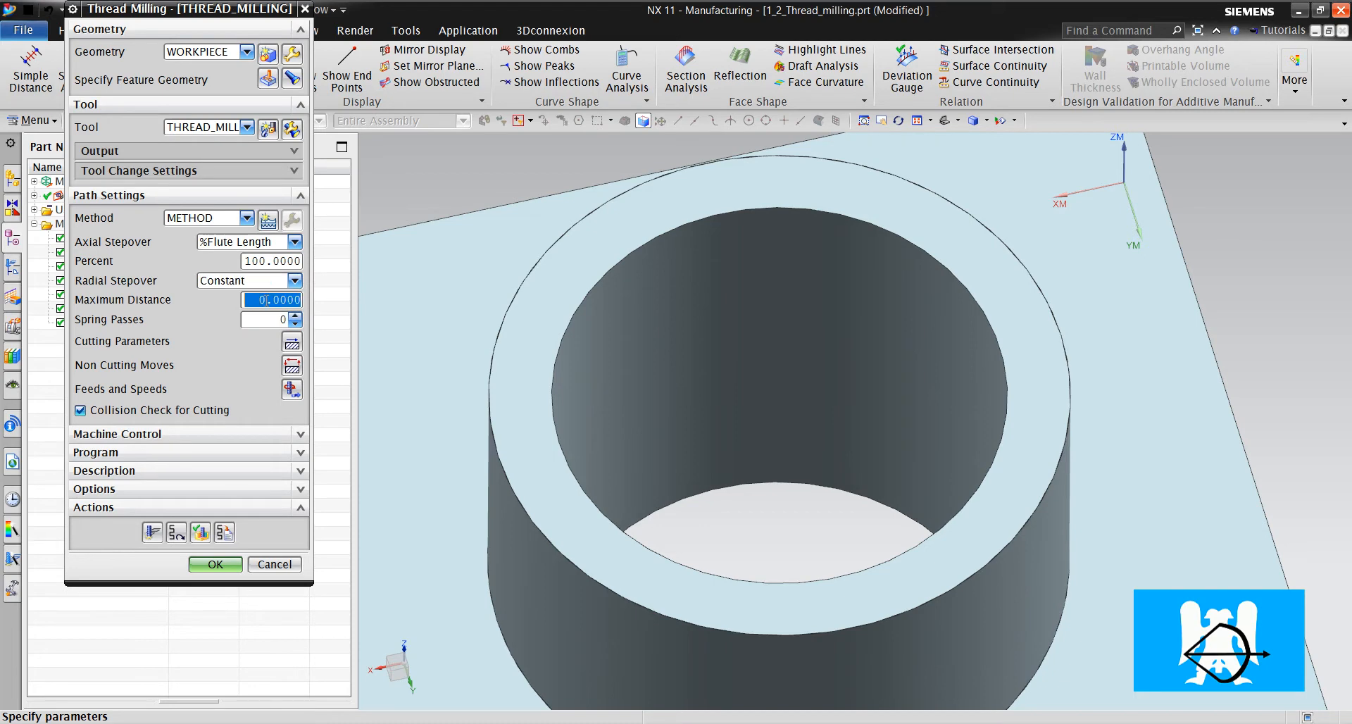
text(1)
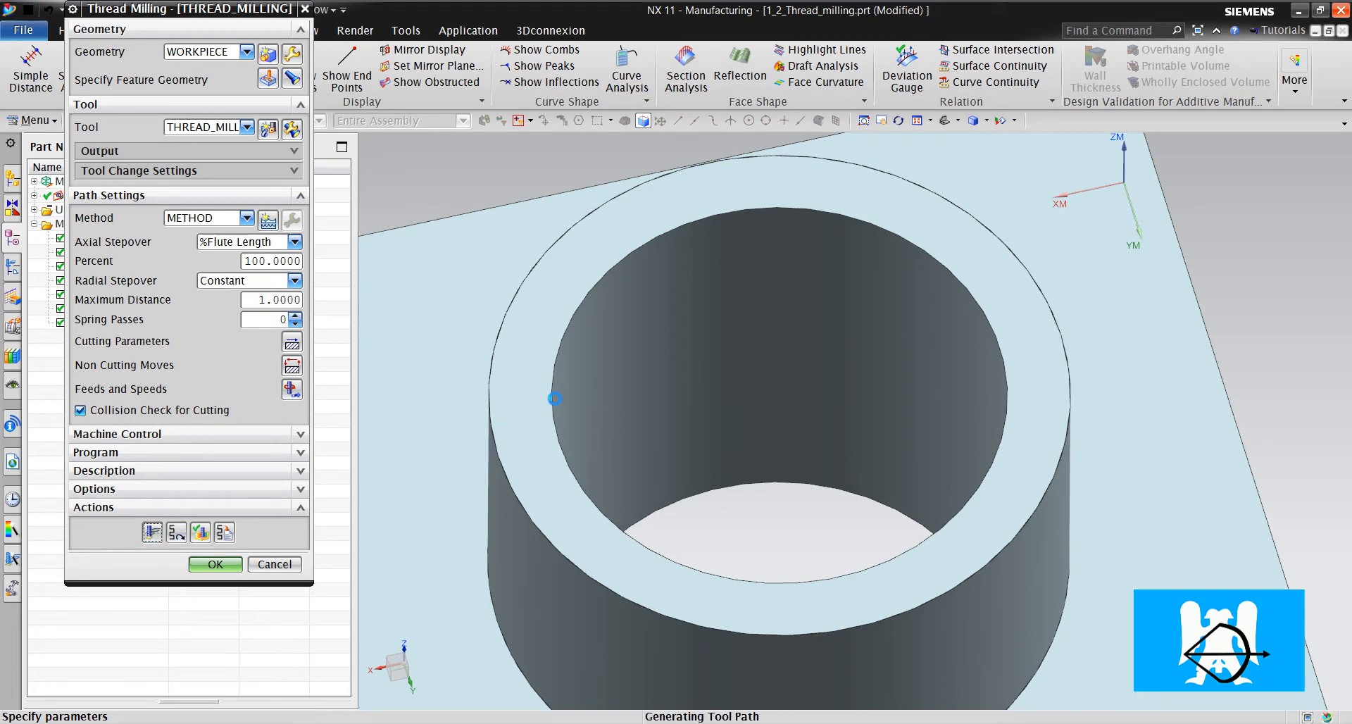
click(152, 532)
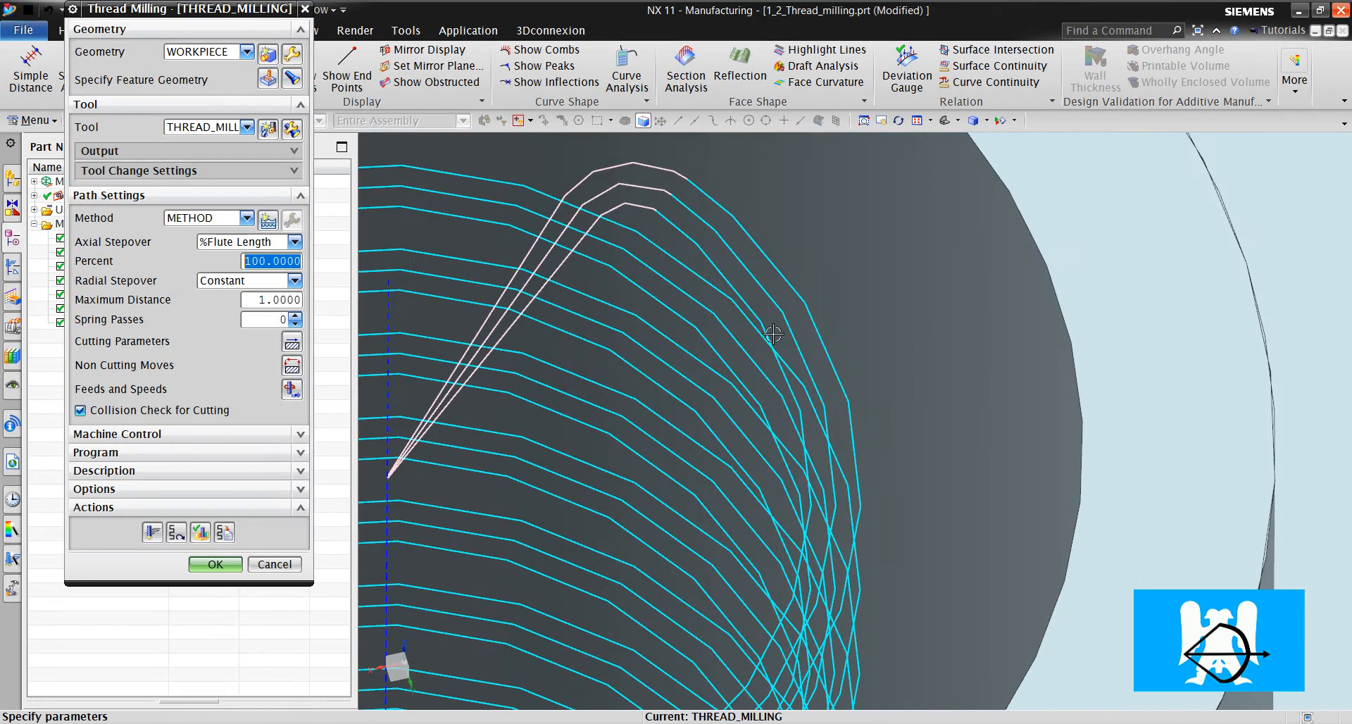
mouse_move(809, 262)
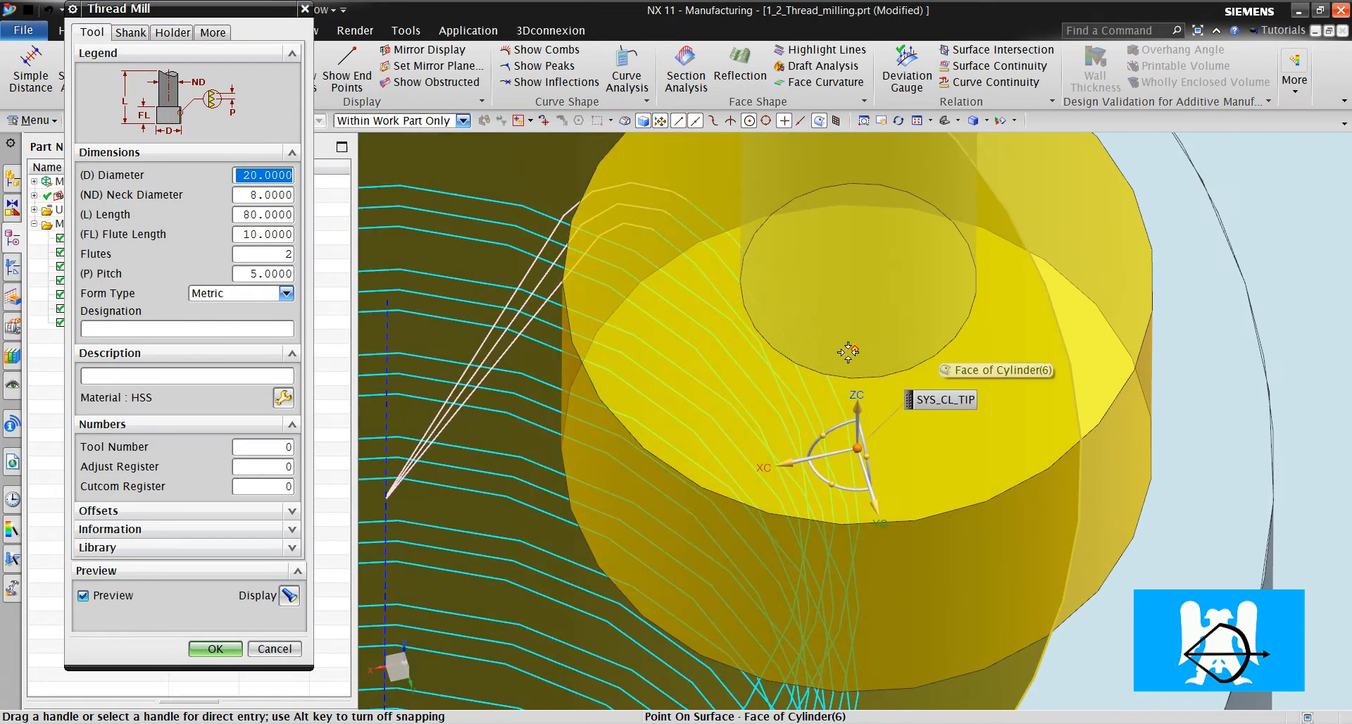
mouse_move(955, 385)
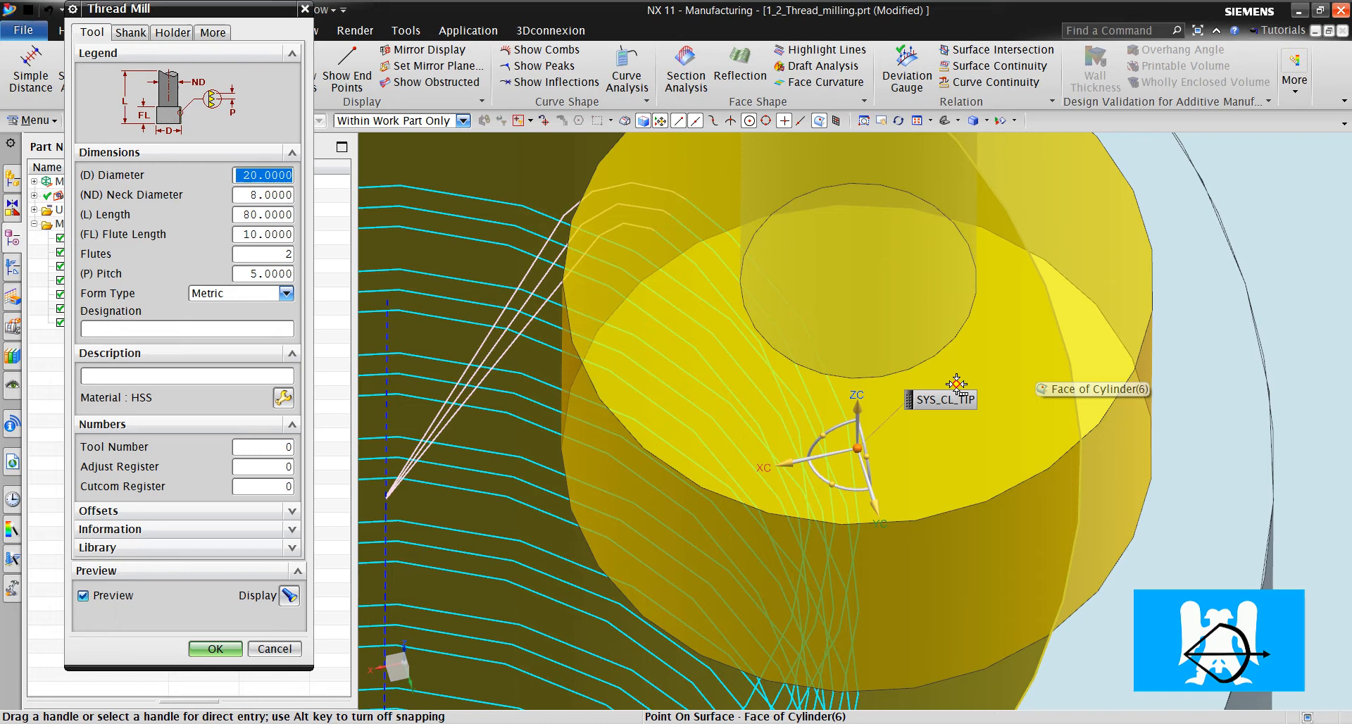
click(274, 649)
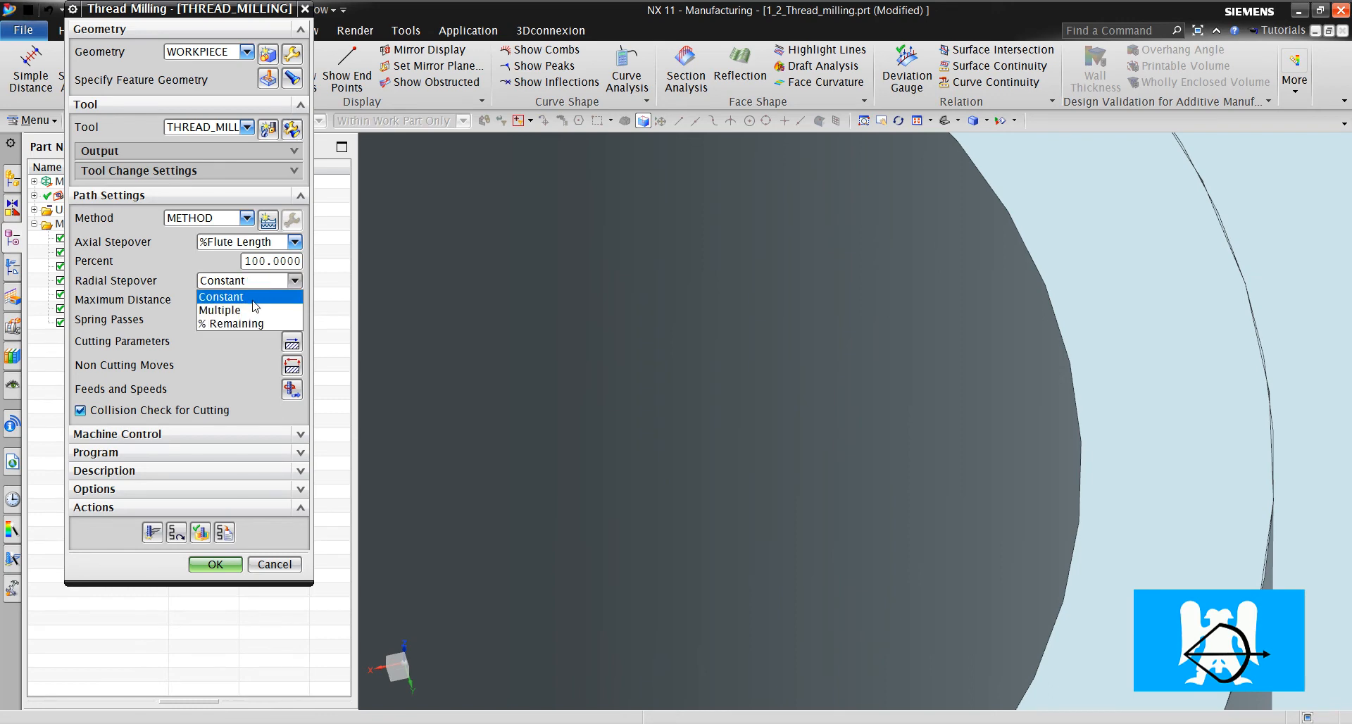
Use % Remaining stepover (50%, max 0.5, min 0.1), regenerate, and inspect the helical path
click(239, 323)
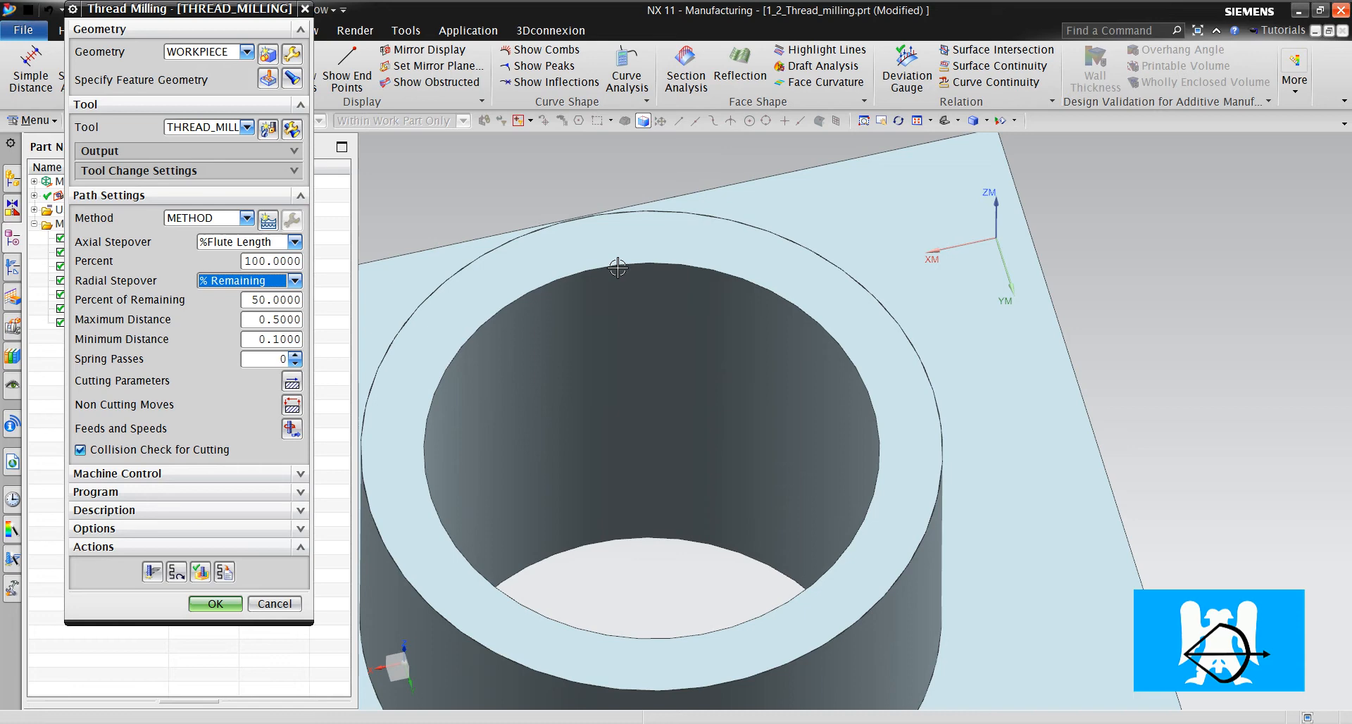
mouse_move(615, 250)
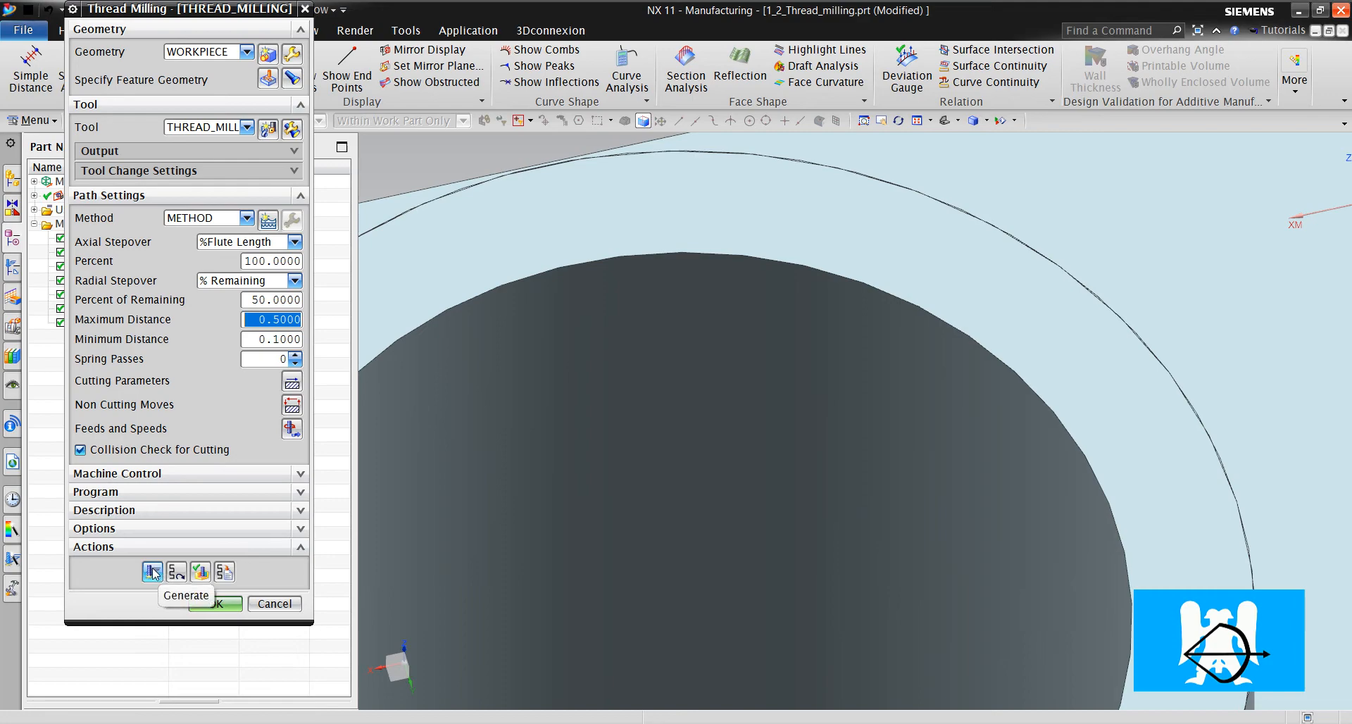
click(153, 571)
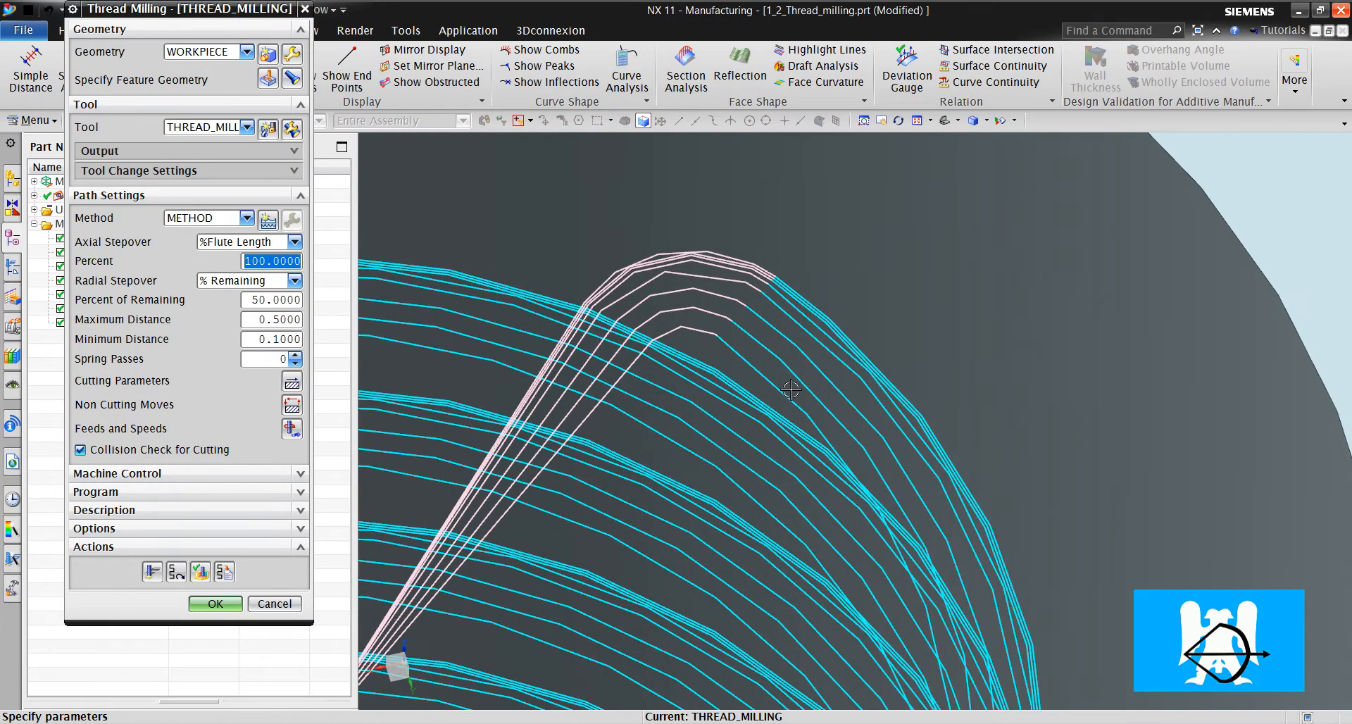
mouse_move(276, 338)
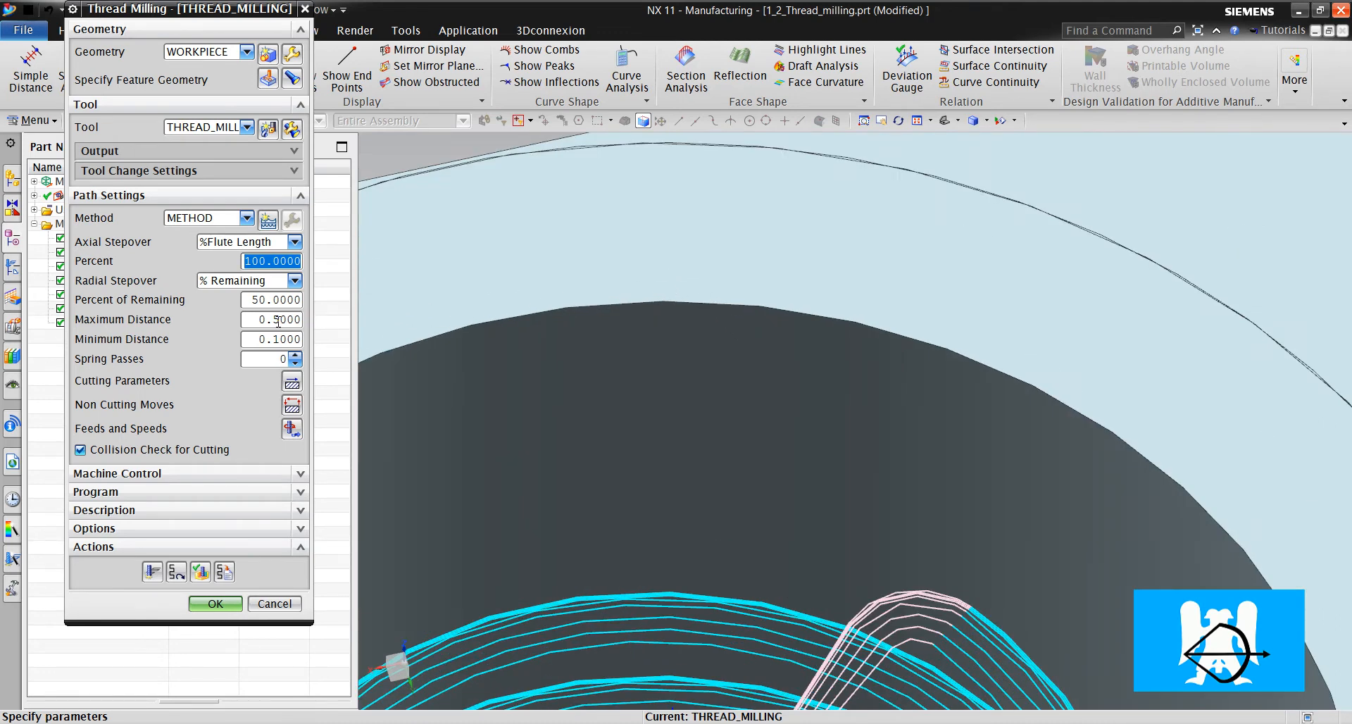
click(270, 319)
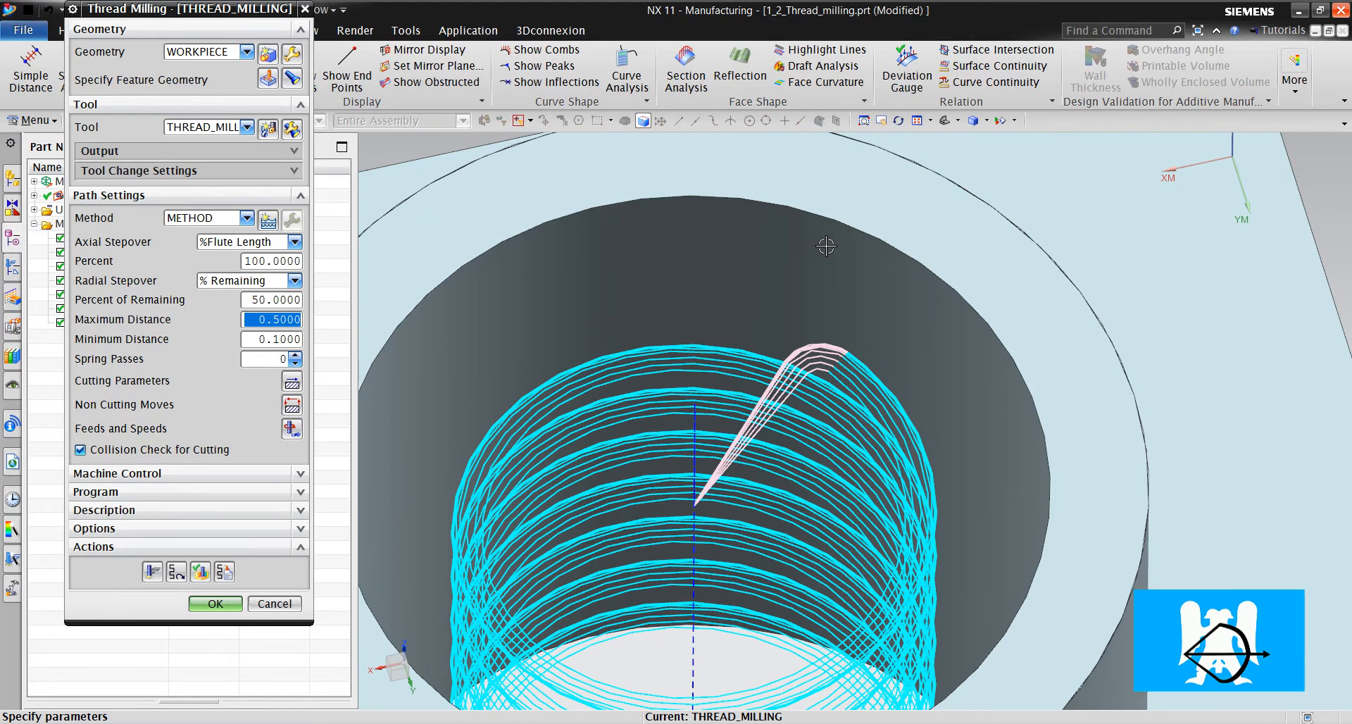
mouse_move(750, 228)
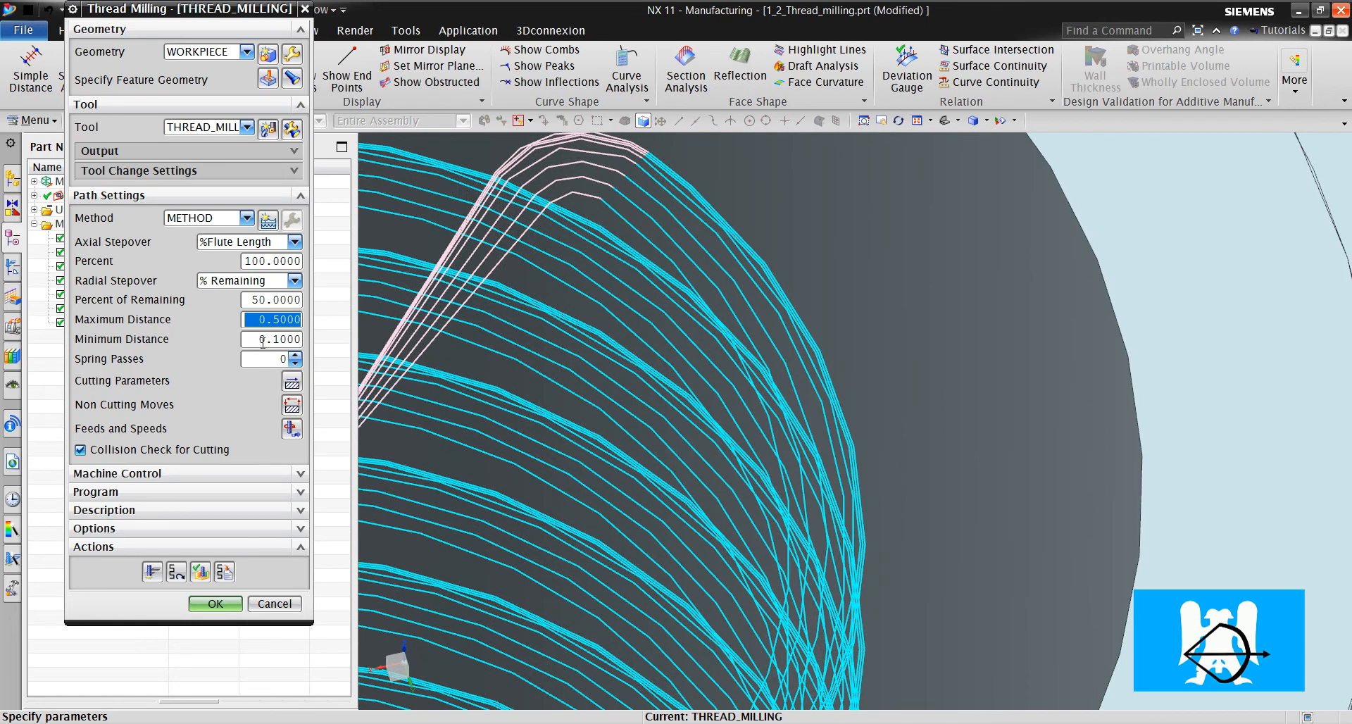
click(271, 339)
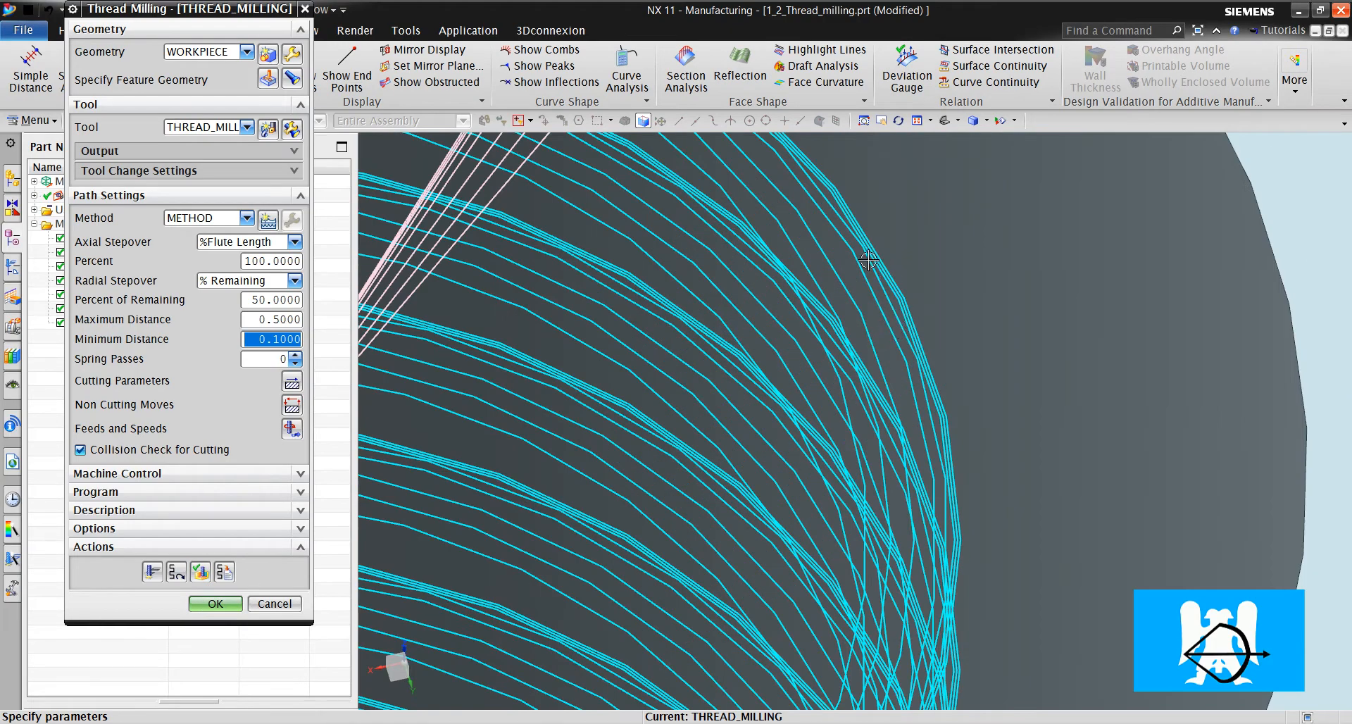
drag(868, 261, 929, 294)
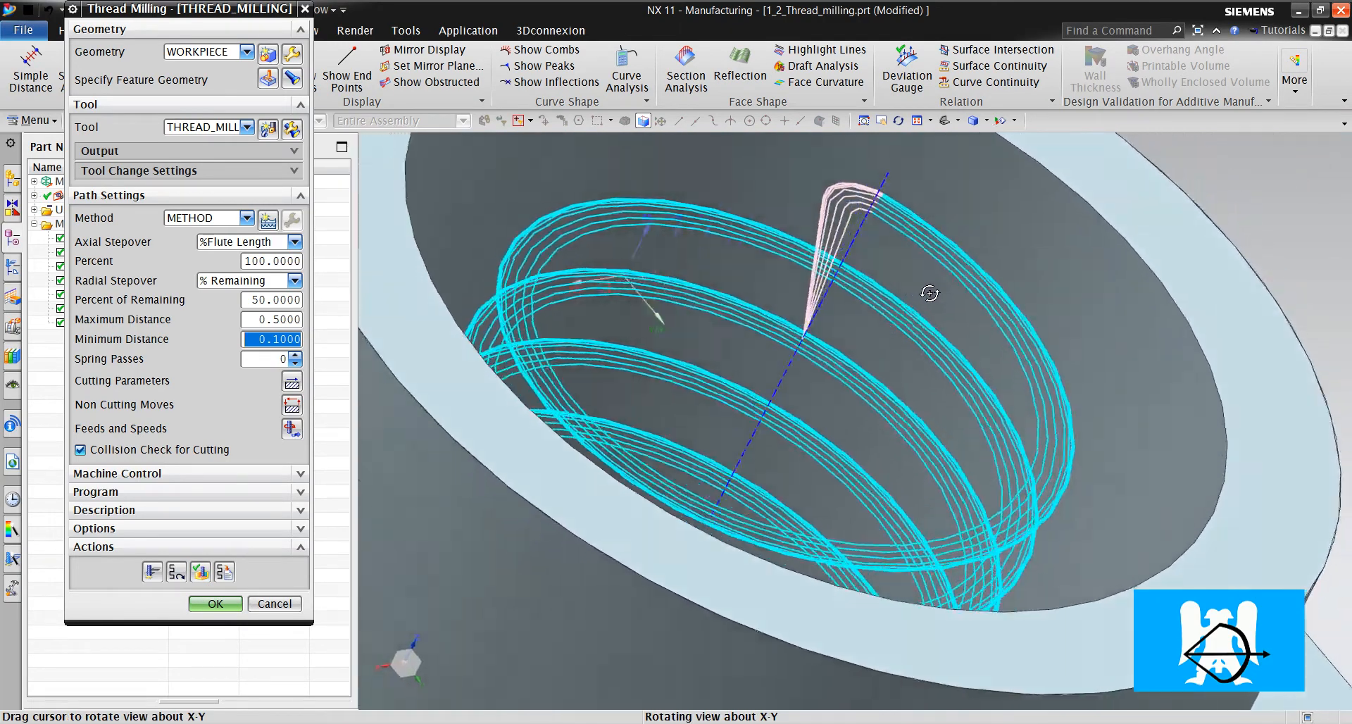
drag(930, 293, 900, 338)
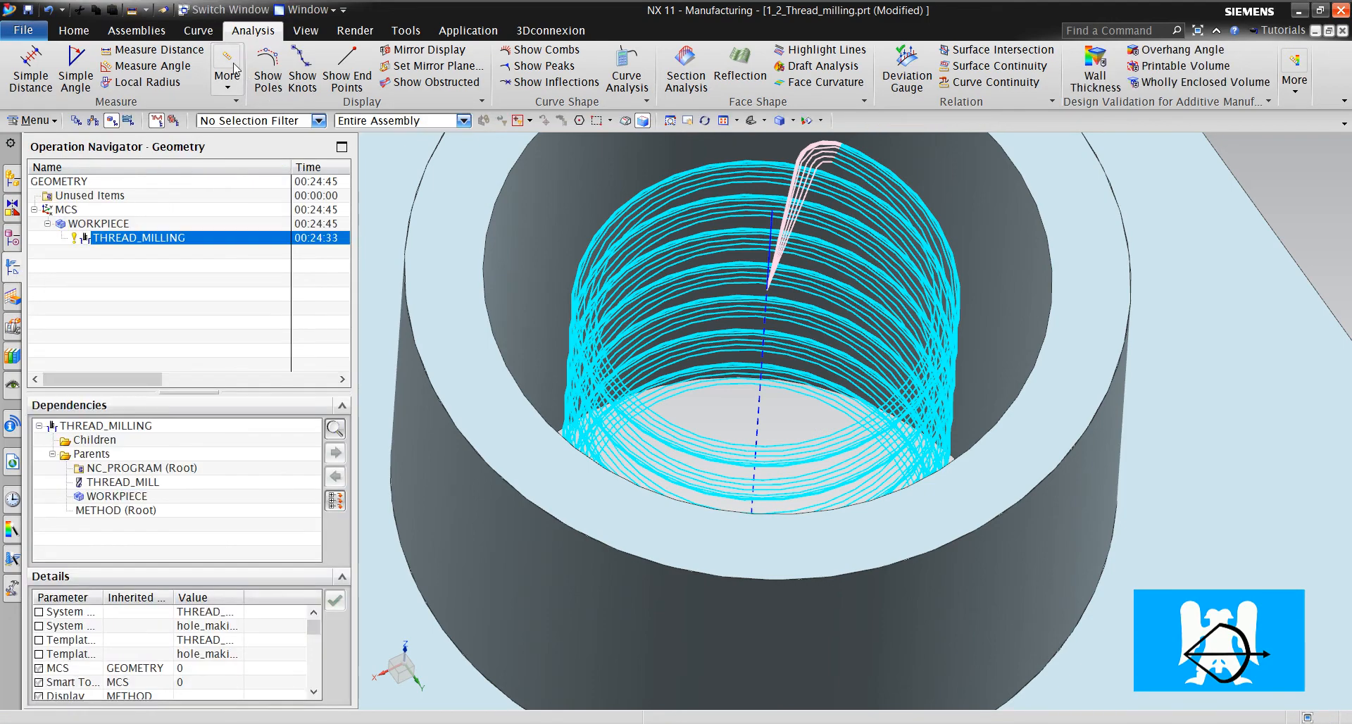
Verify the tool path and replay it at animation speed 5
click(73, 30)
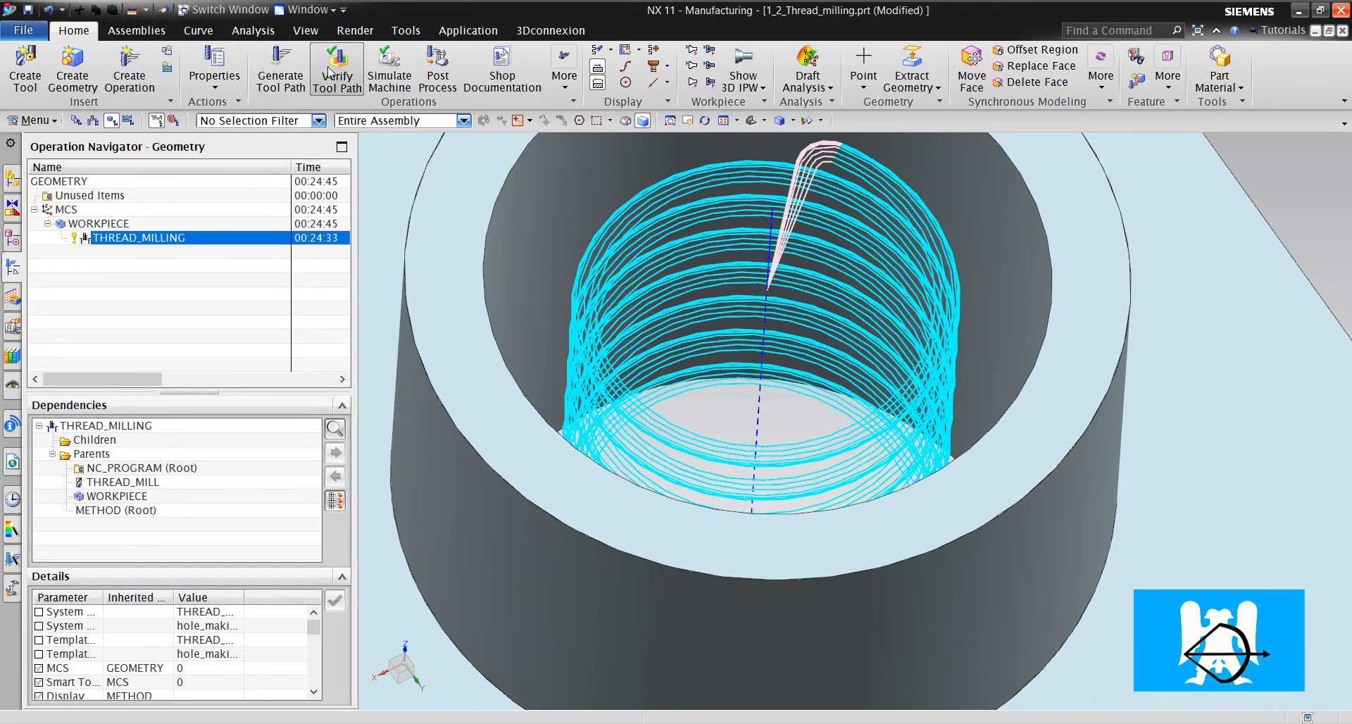
click(337, 70)
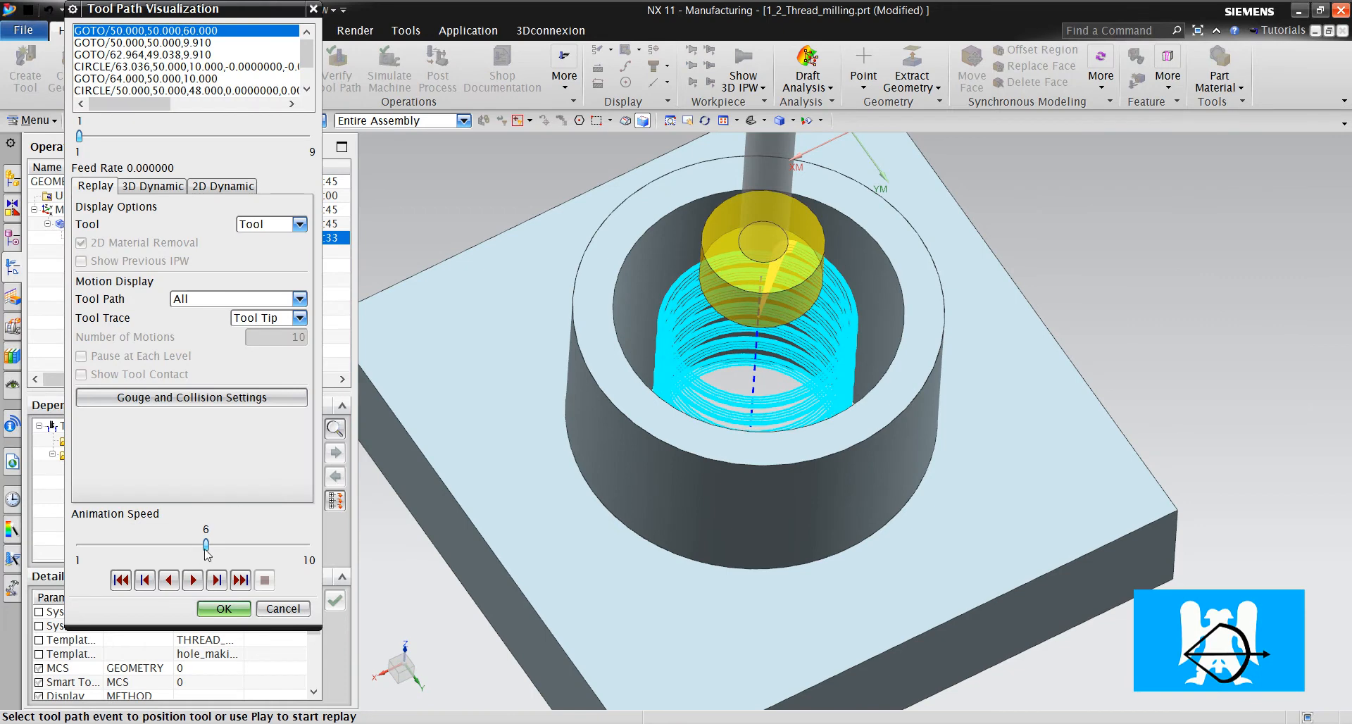
drag(205, 543, 181, 544)
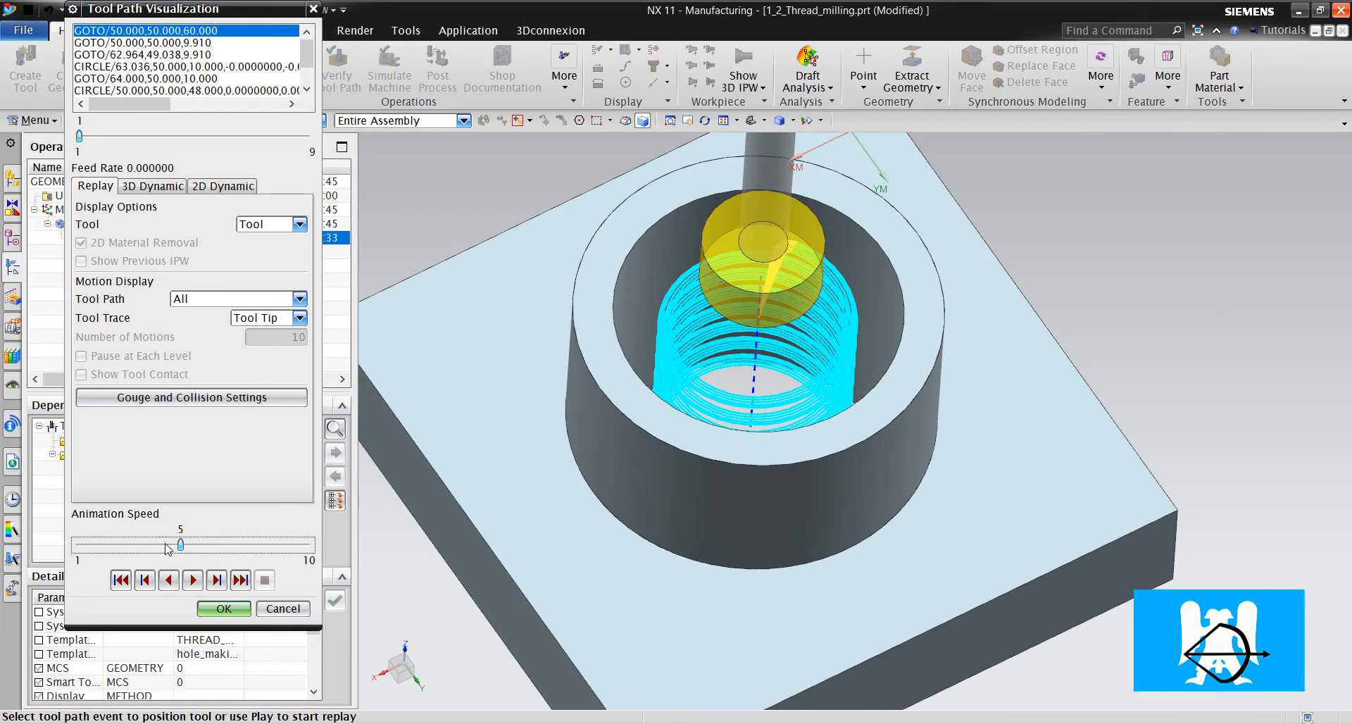
click(192, 579)
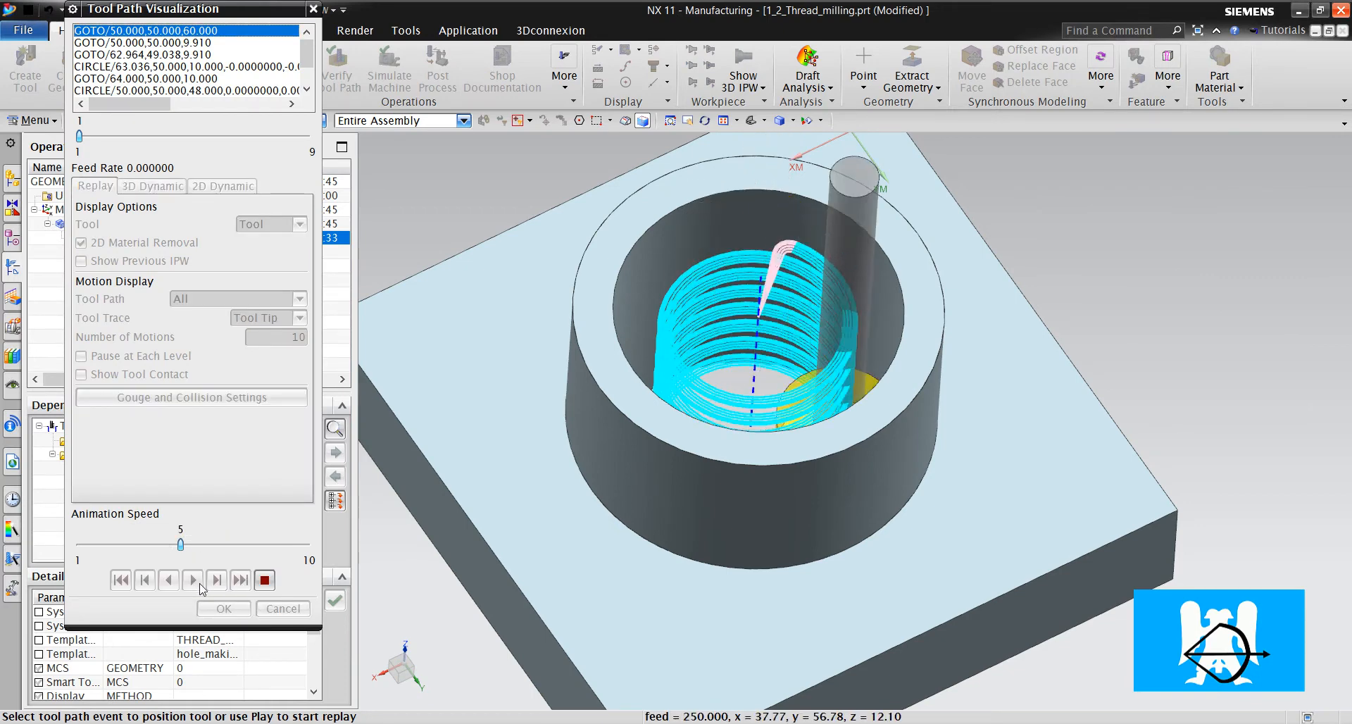
click(192, 579)
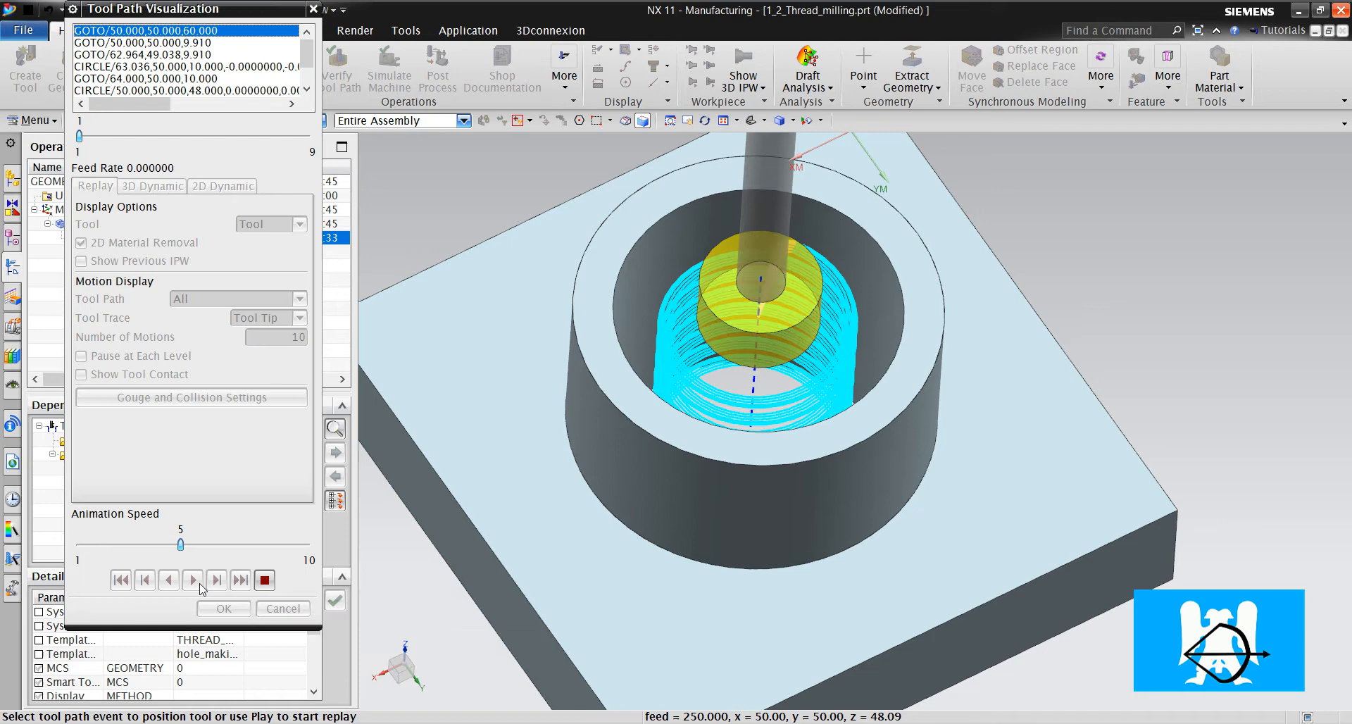
click(192, 579)
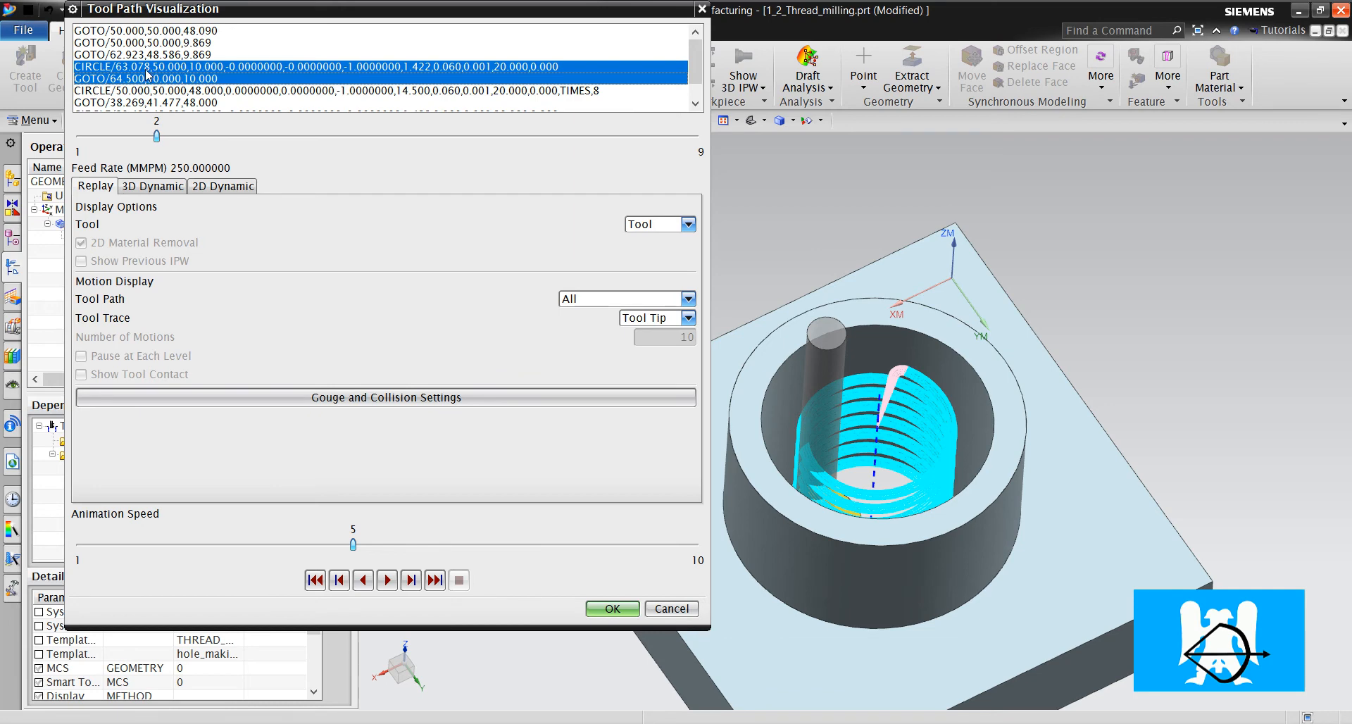
mouse_move(202, 117)
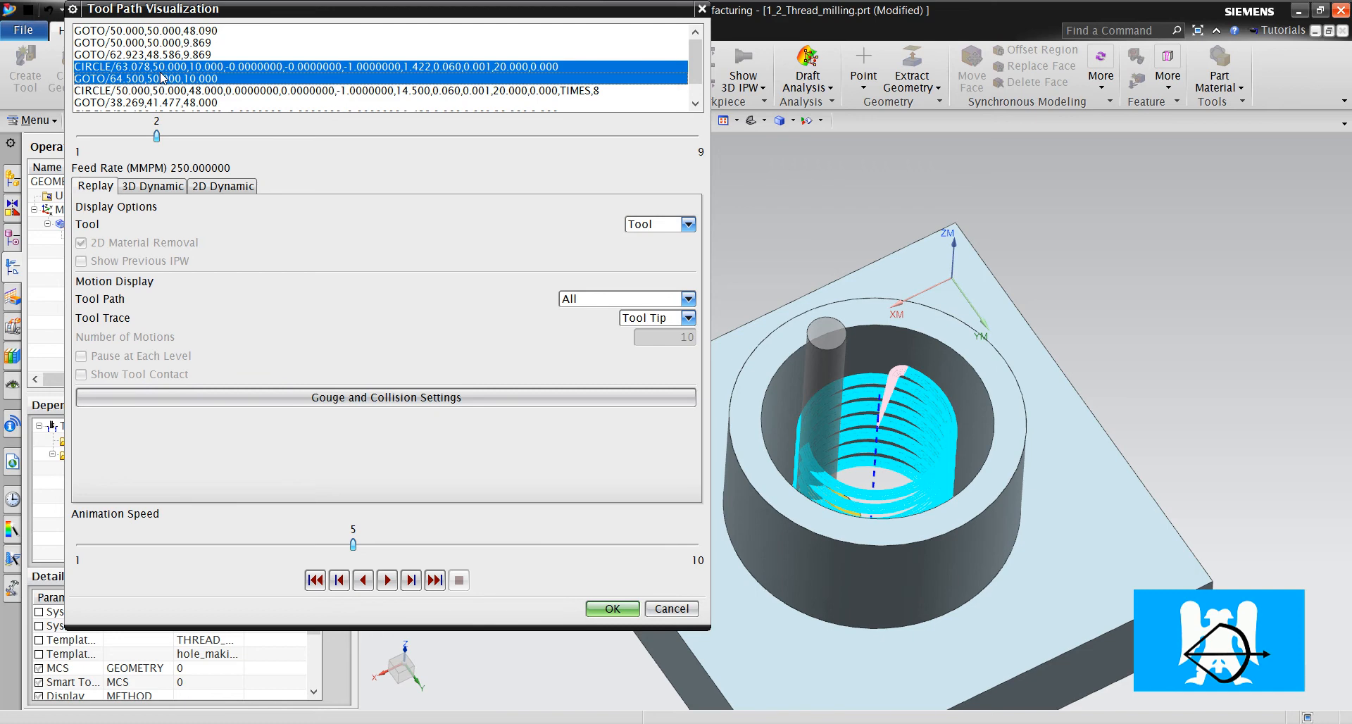
mouse_move(662, 488)
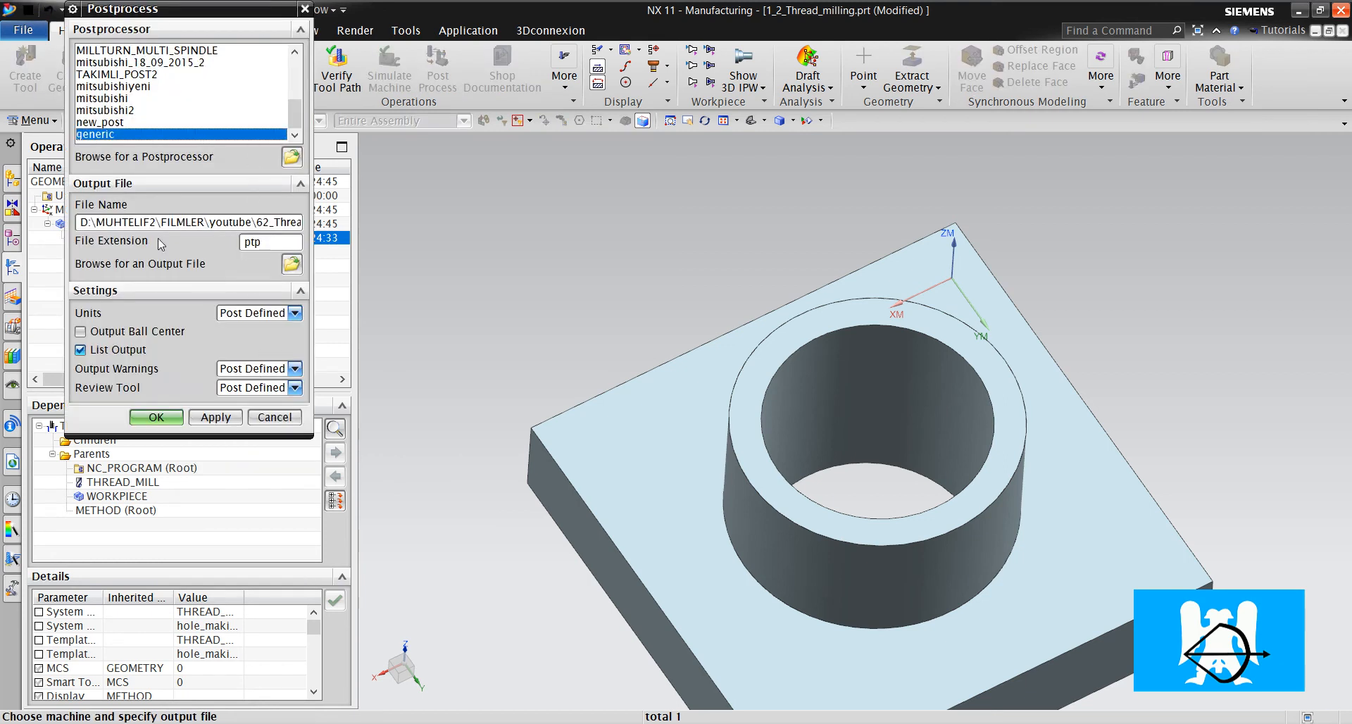
Post-process with the generic postprocessor, review G-code lines N0070–N0170, and close the listing
click(156, 417)
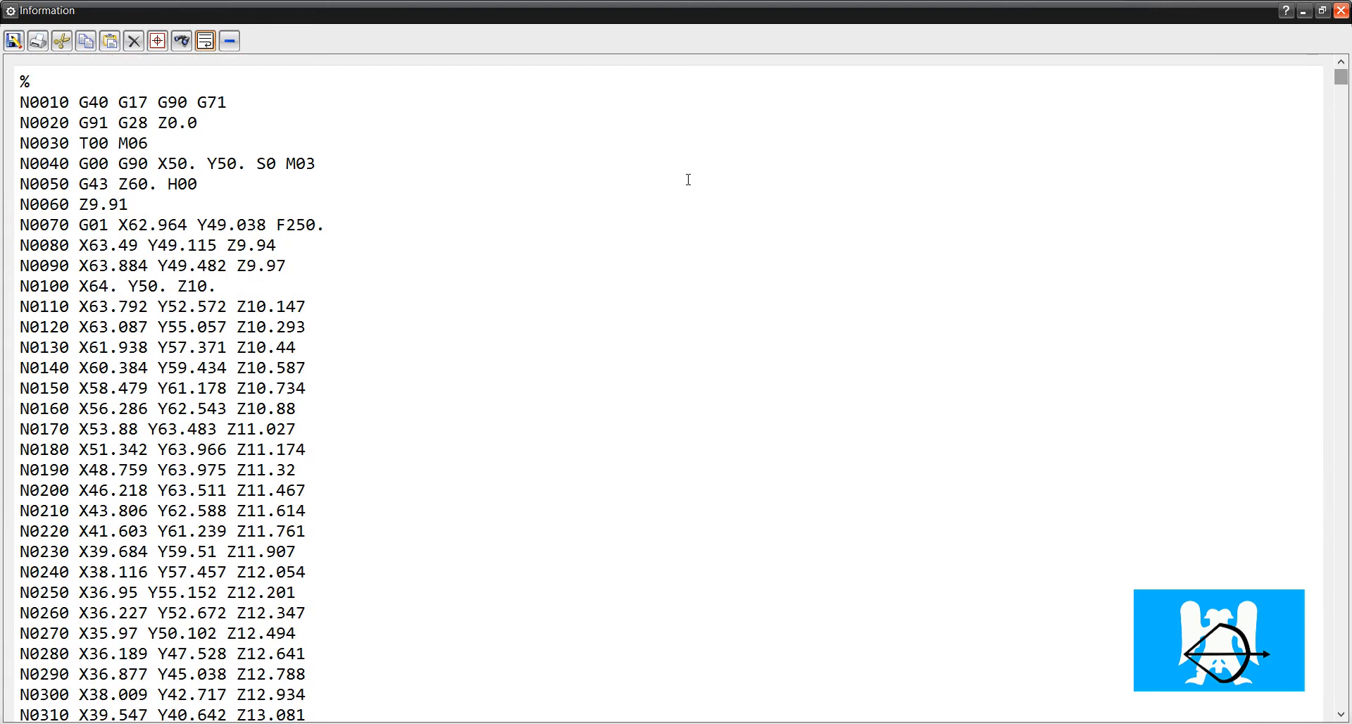
drag(113, 225, 292, 429)
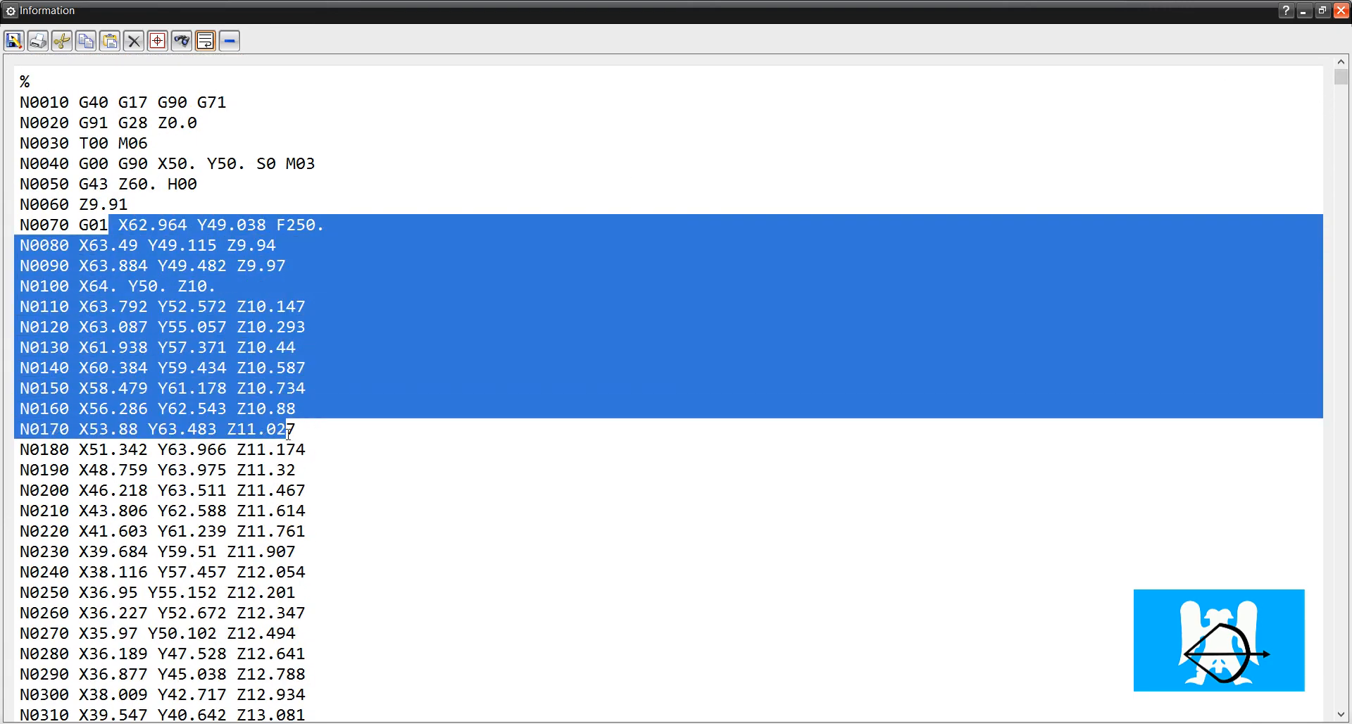
click(228, 9)
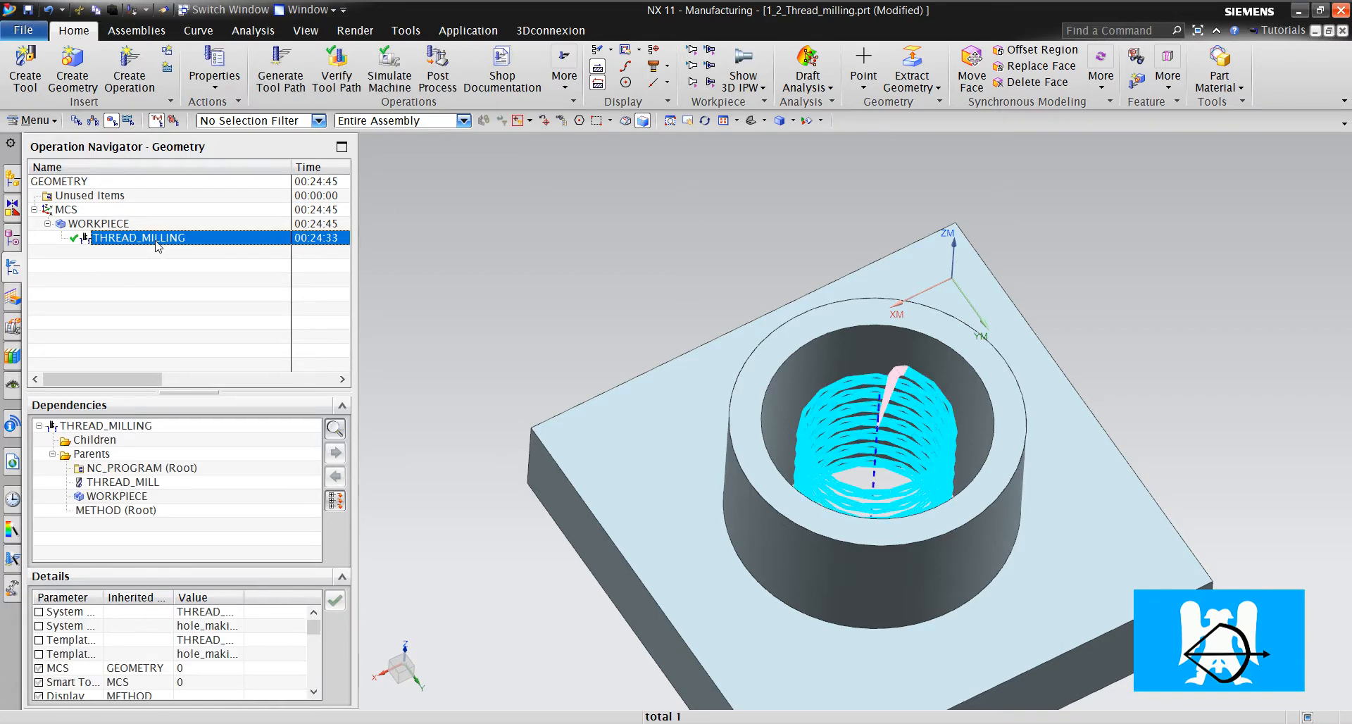
Reopen THREAD_MILLING and review climb cut, zero stock and 0.003 tolerances
double_click(140, 238)
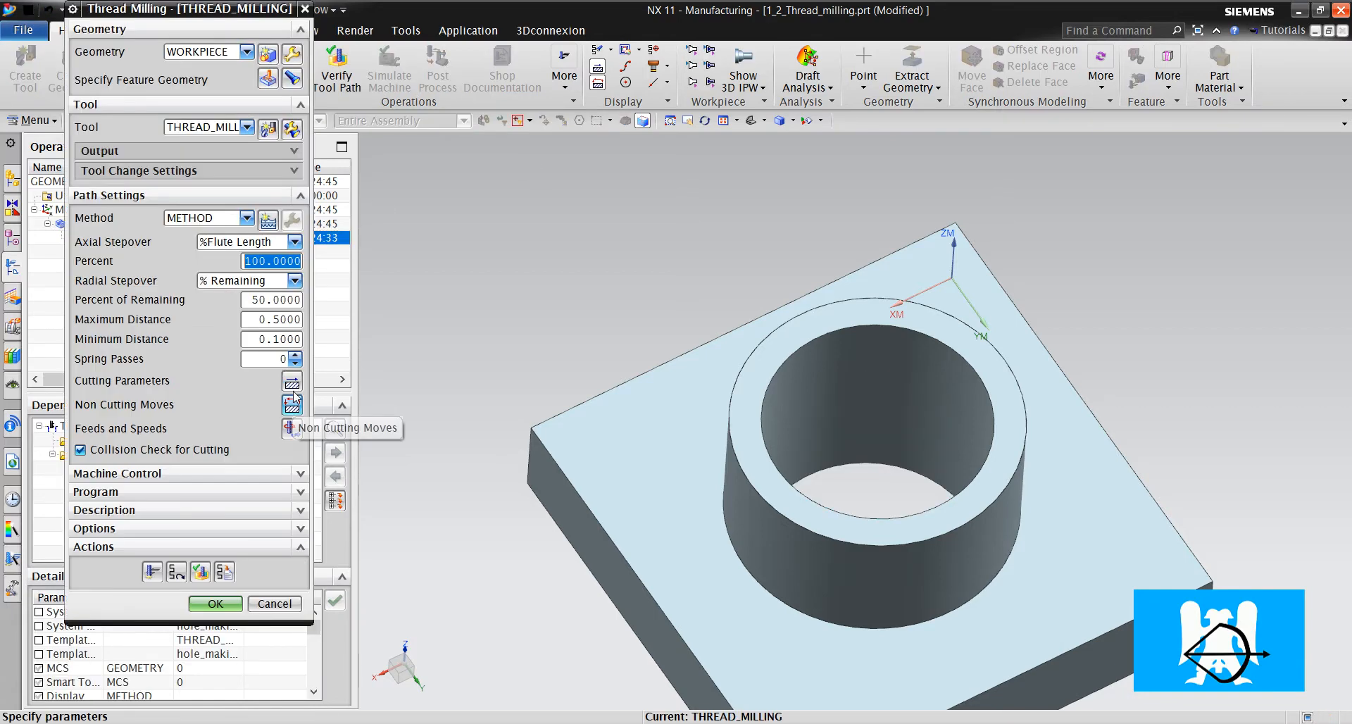
click(292, 381)
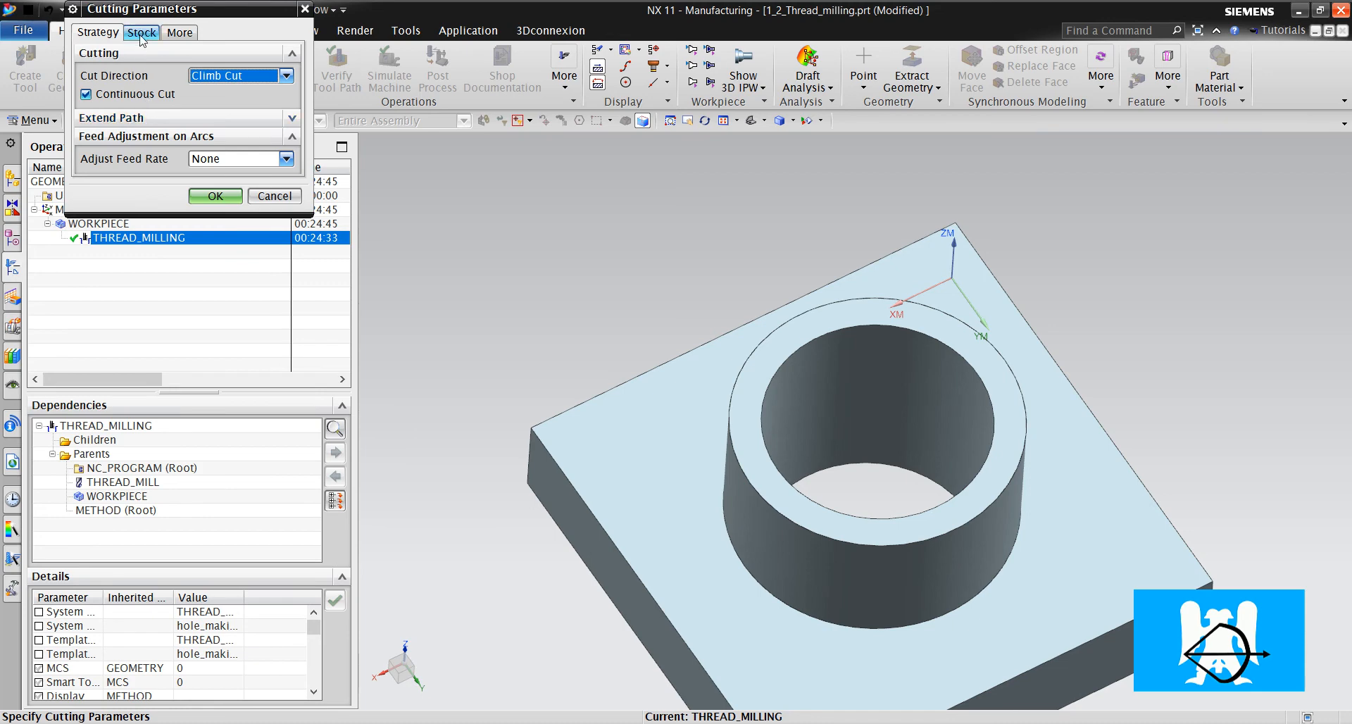
click(141, 32)
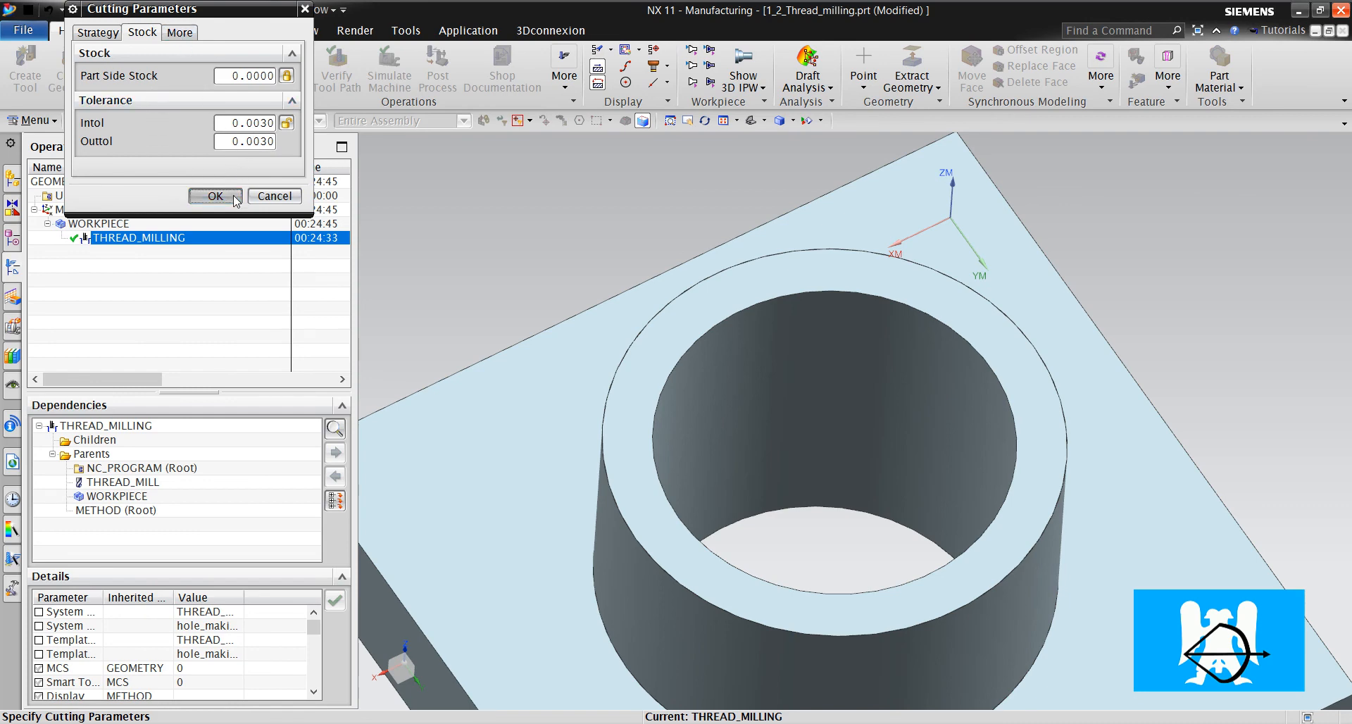
click(215, 196)
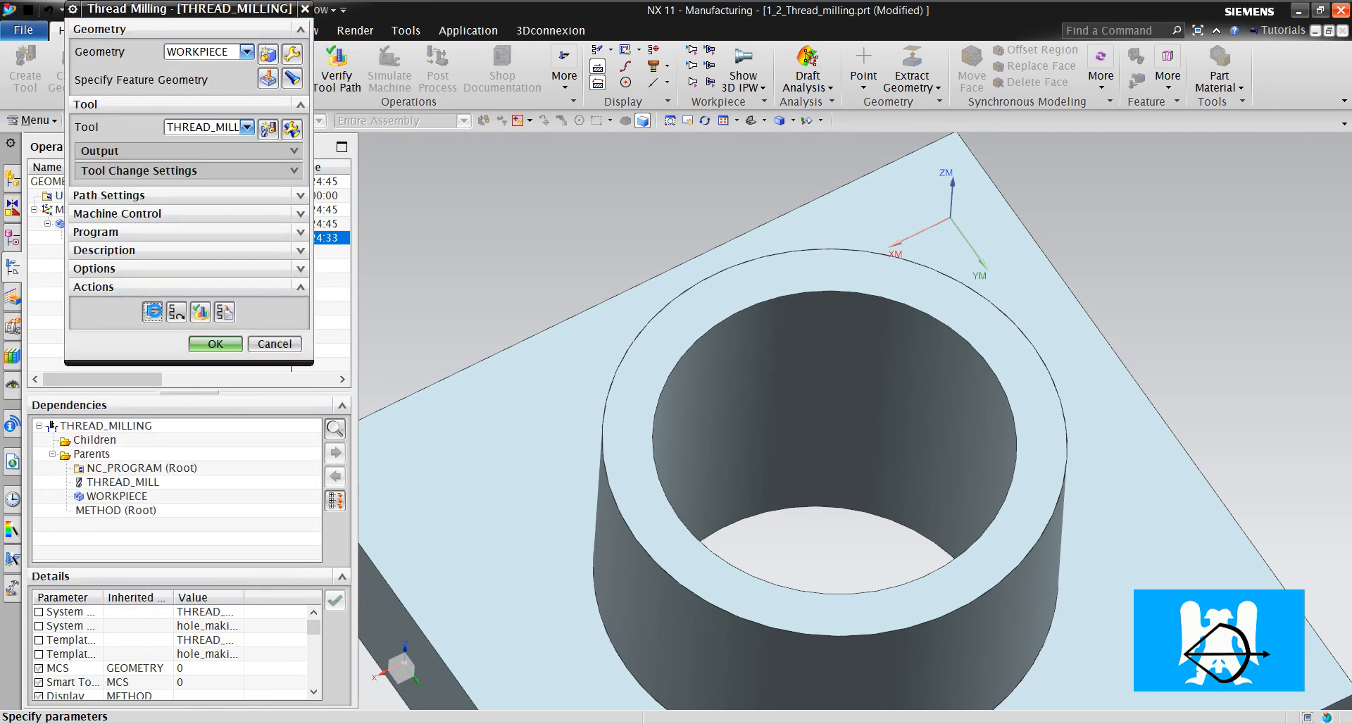
Generate the thread milling toolpath again so the helical passes reappear inside the boss hole
click(153, 312)
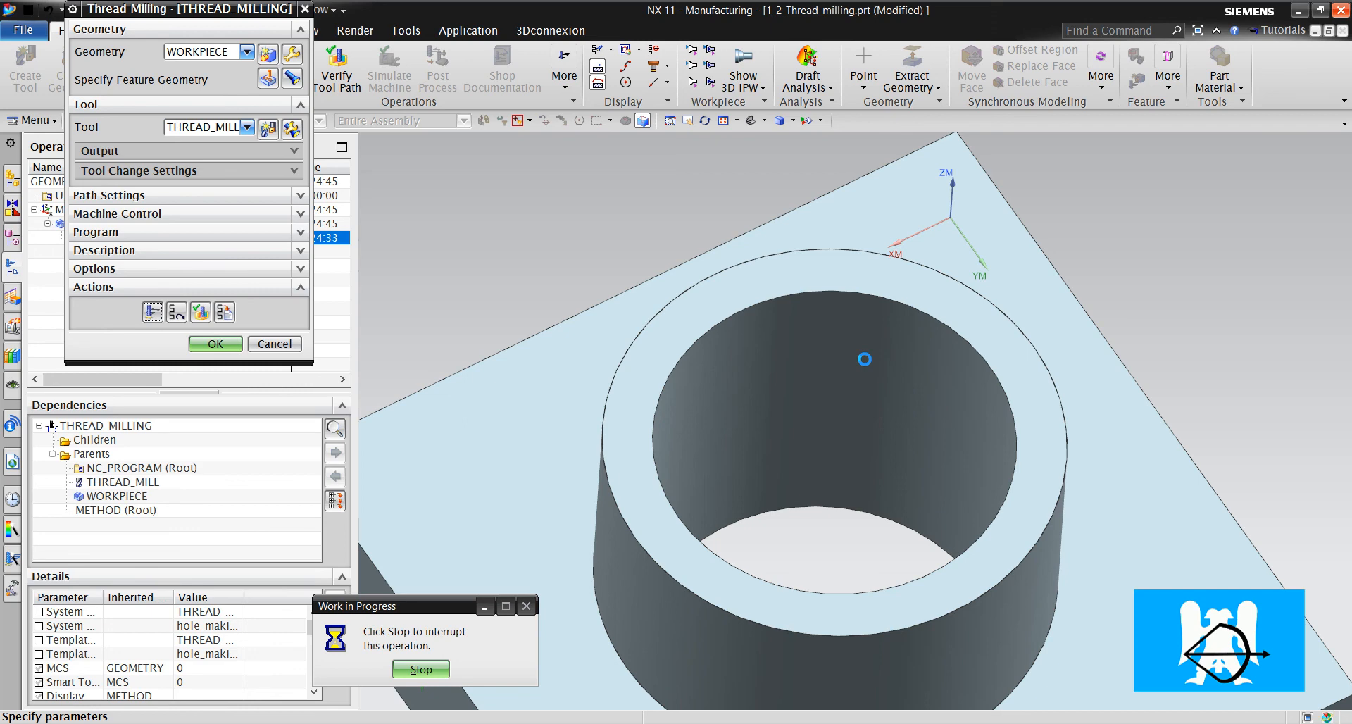
mouse_move(538, 362)
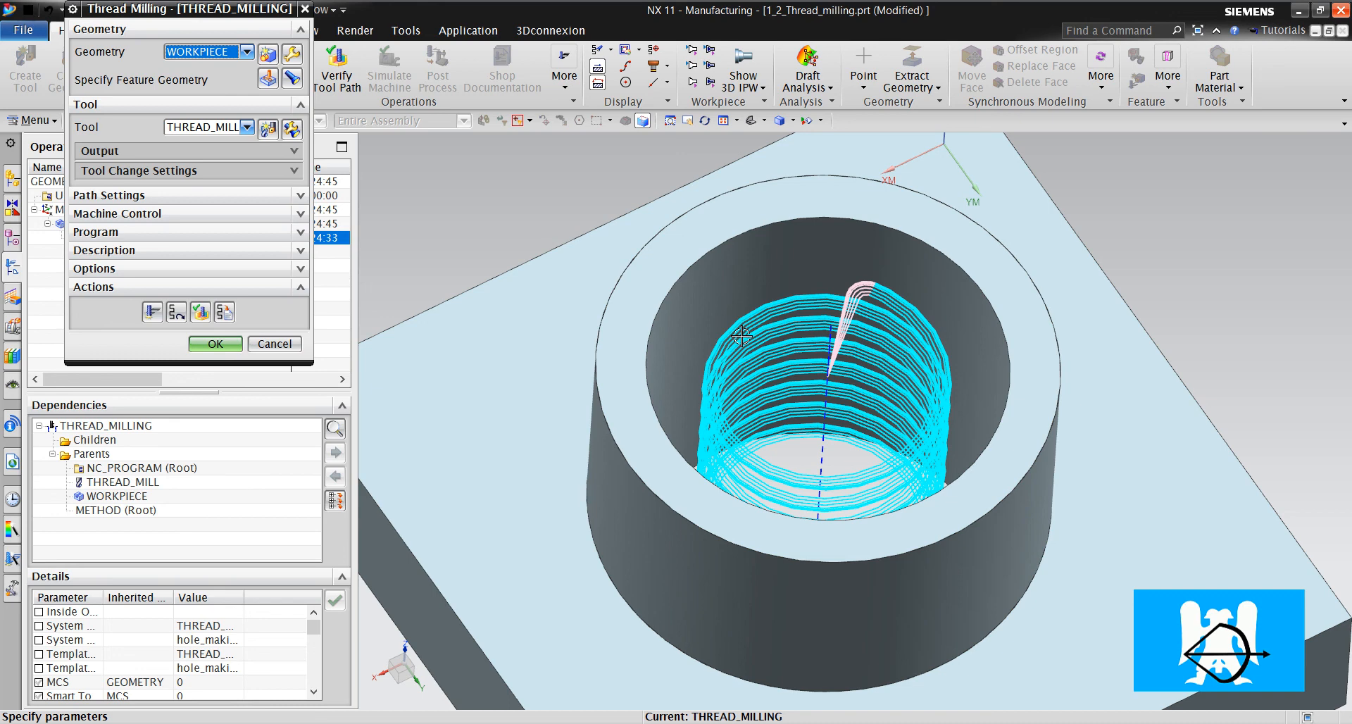
mouse_move(412, 615)
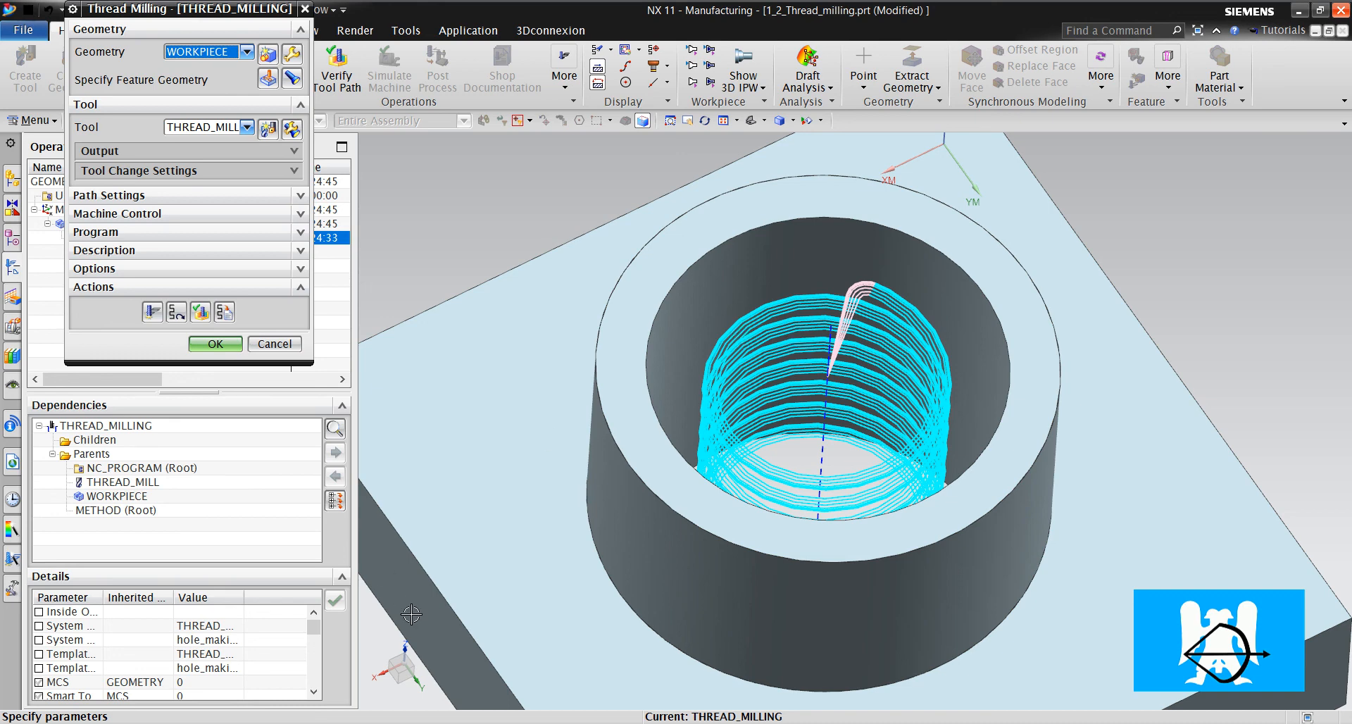